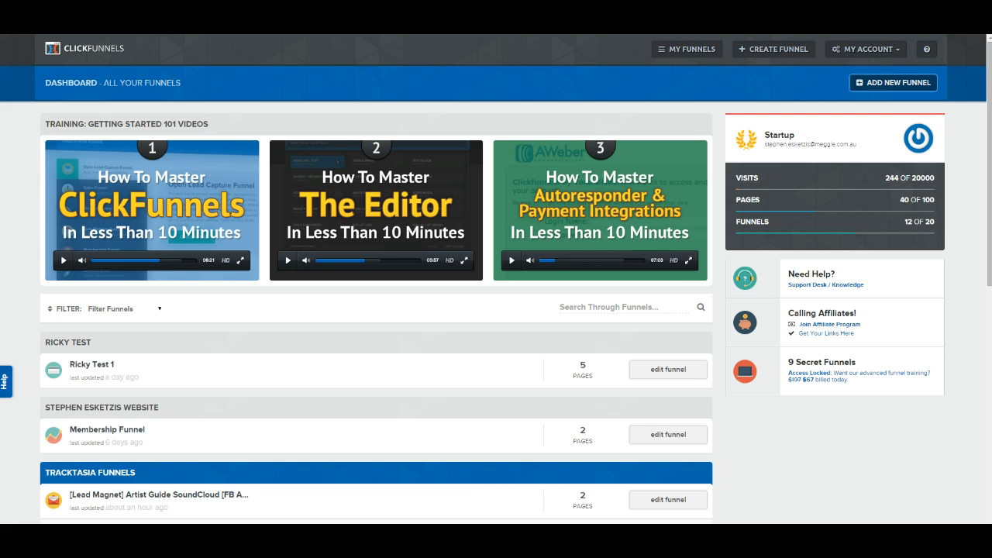
mouse_move(893, 84)
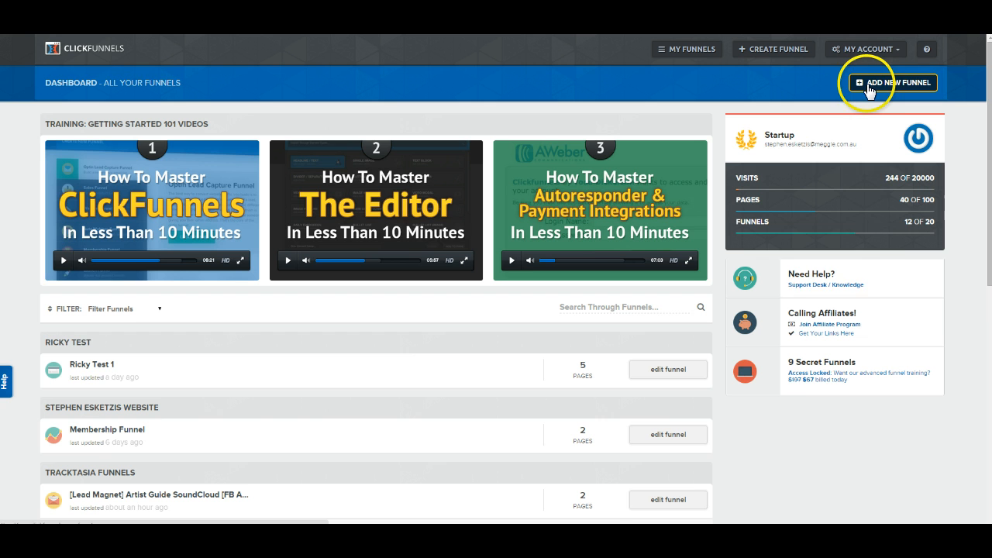
mouse_move(954, 313)
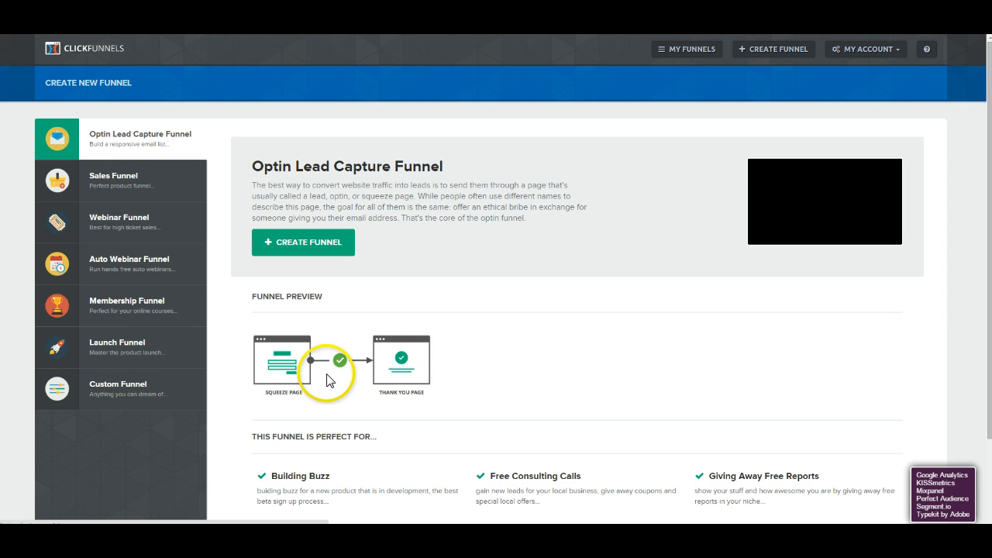
- Create a Launch funnel and name it 'test'
left_click(118, 342)
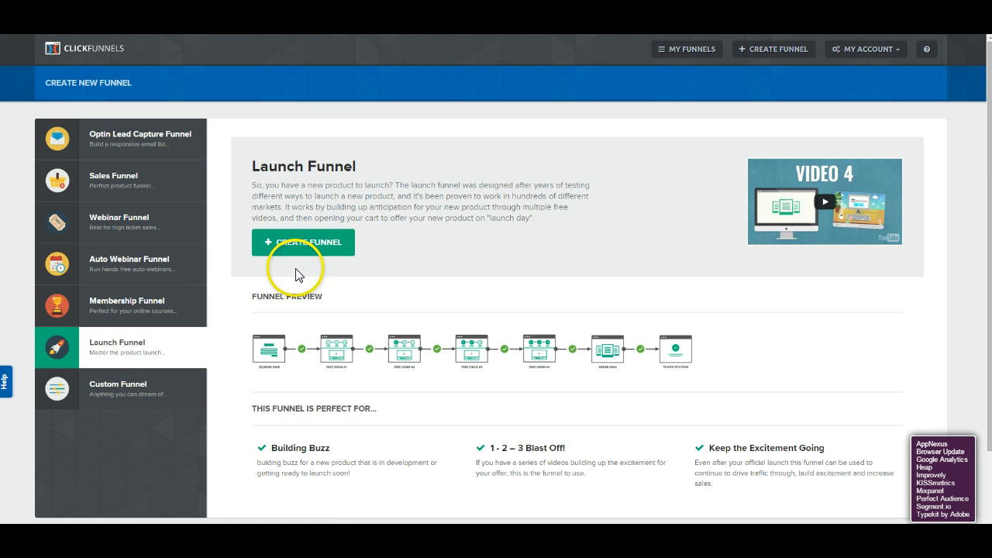
left_click(303, 242)
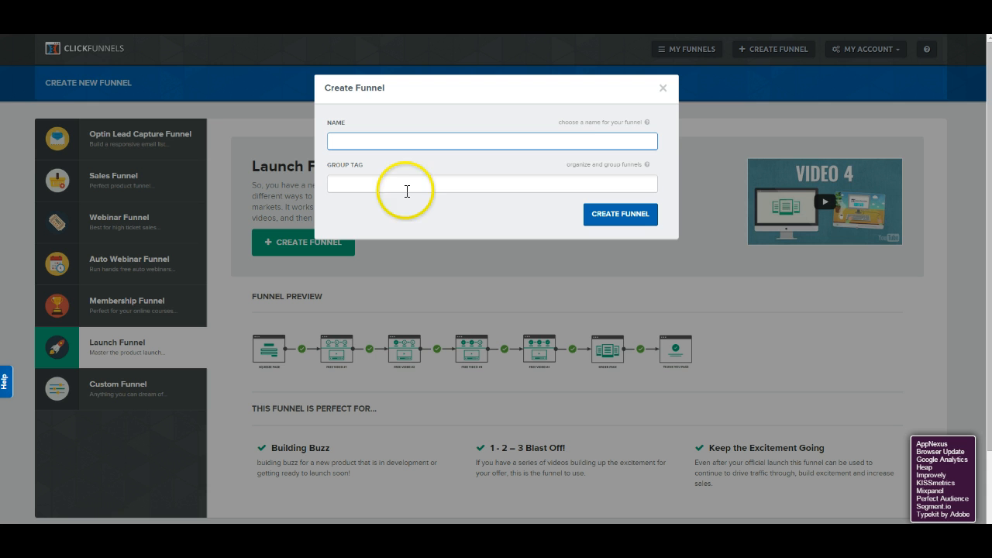
type("1")
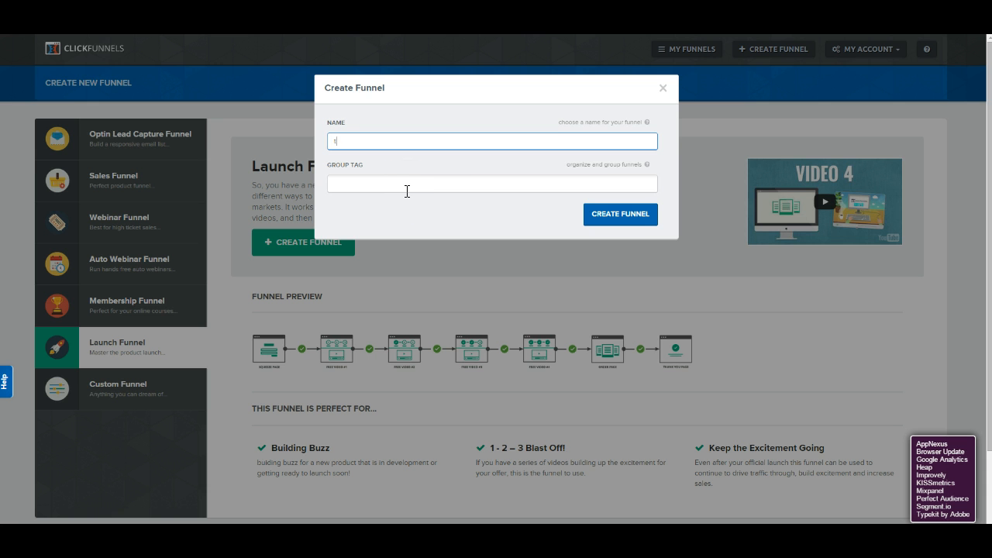
type("test")
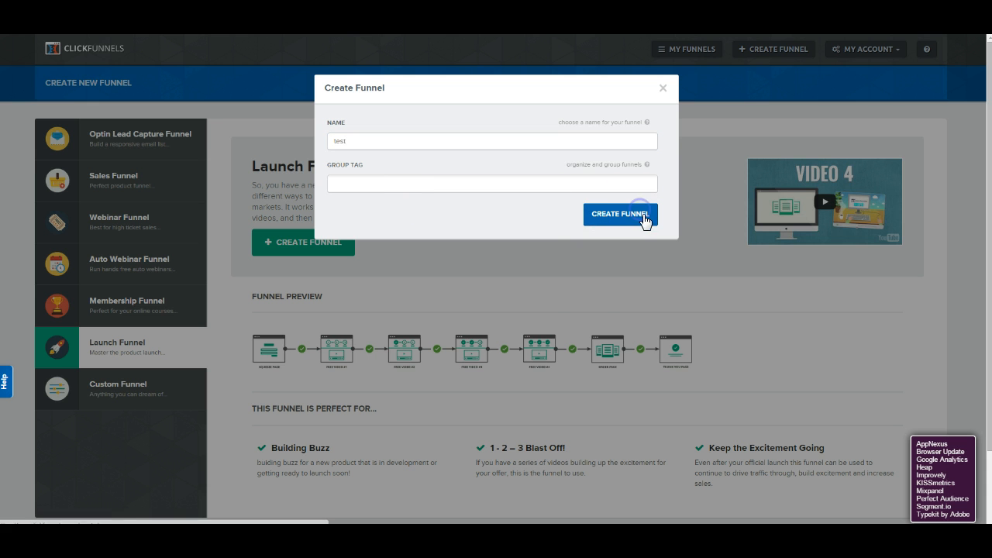
mouse_move(541, 306)
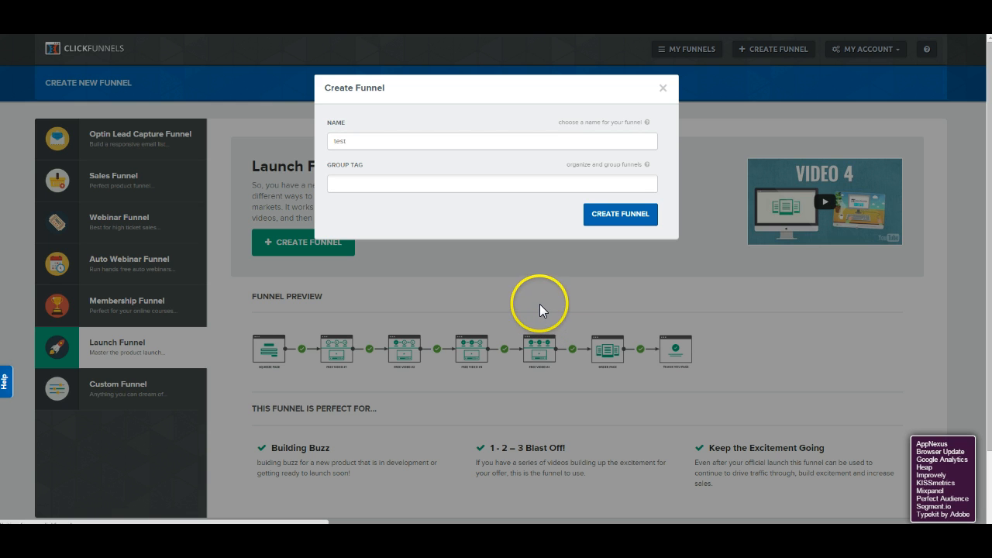
mouse_move(540, 309)
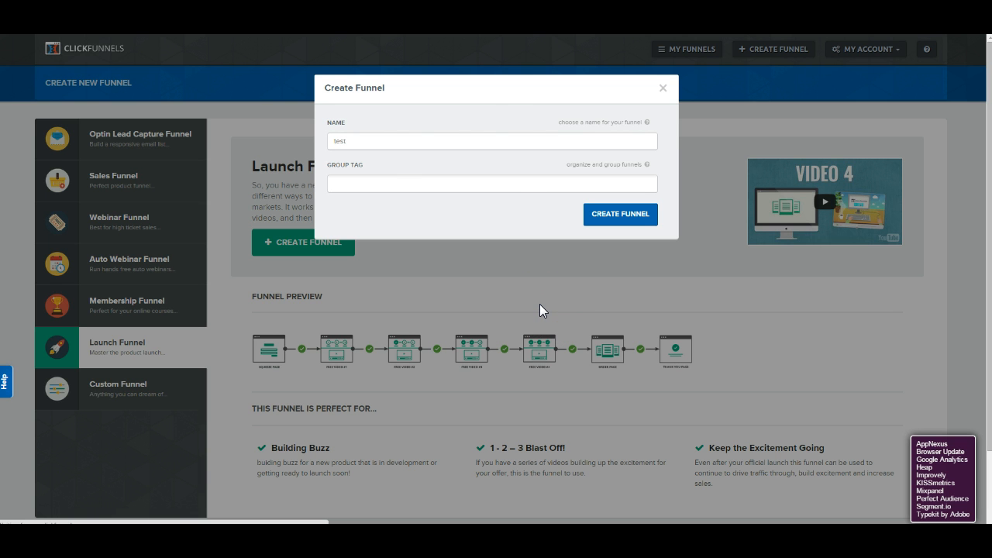
left_click(620, 214)
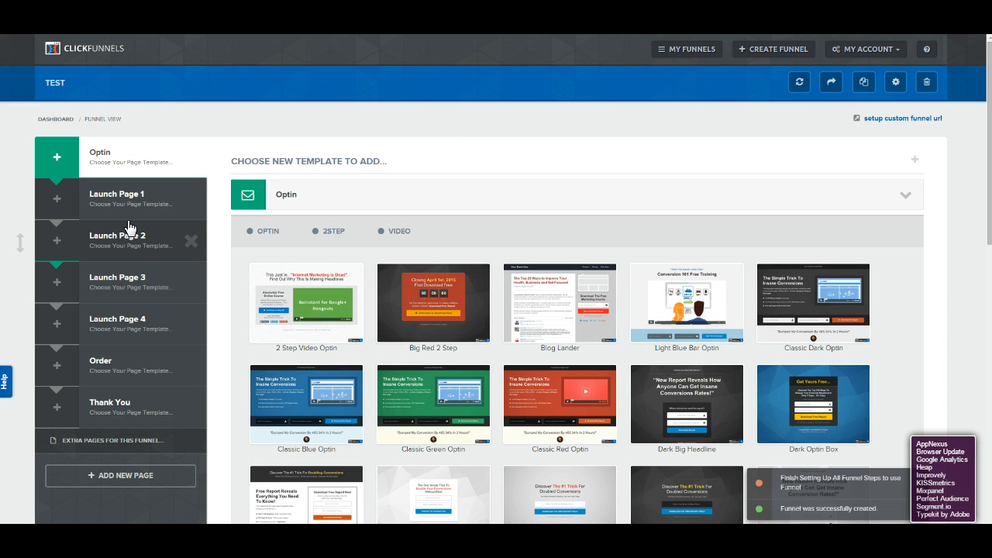
- Browse the opt-in, launch page and thank-you template categories for the funnel steps
scroll("down", 3)
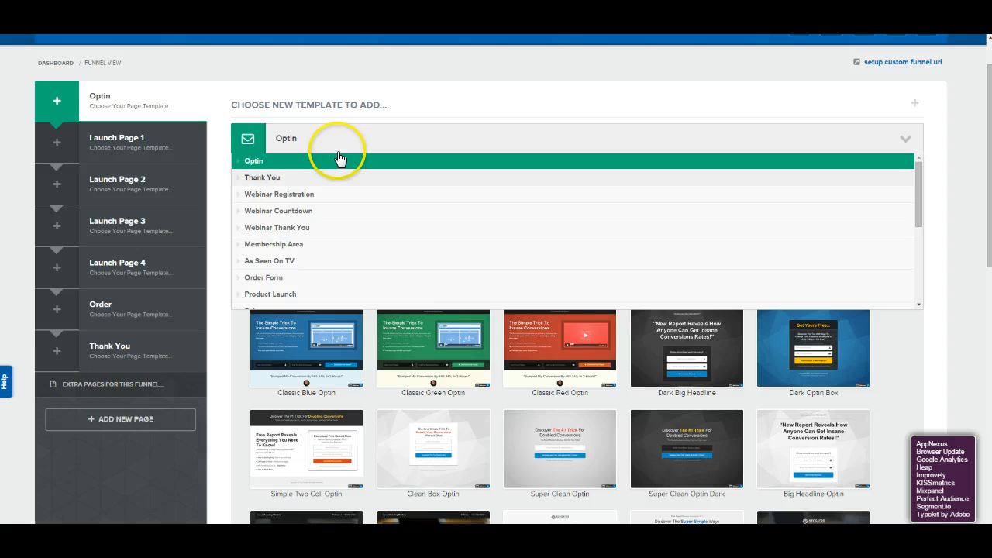
left_click(254, 159)
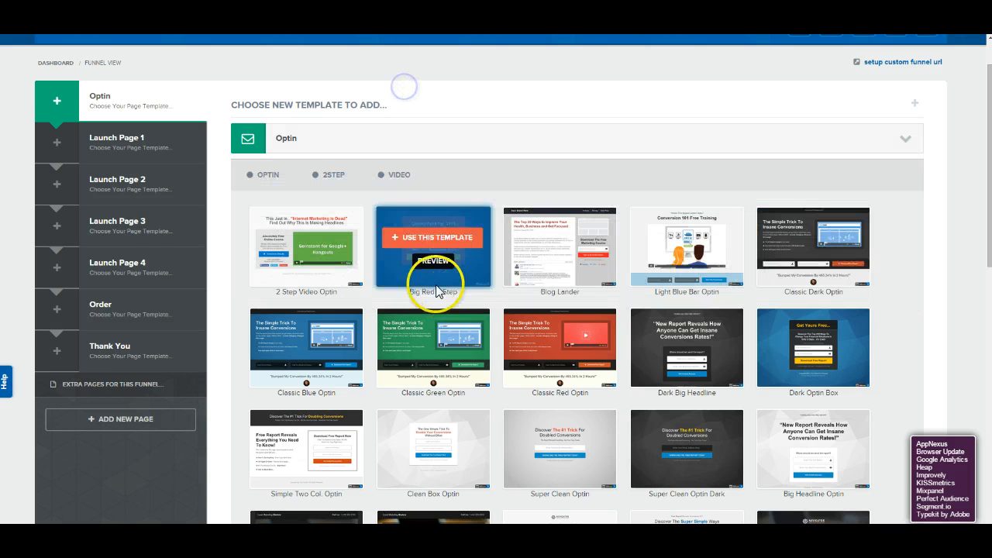
left_click(116, 142)
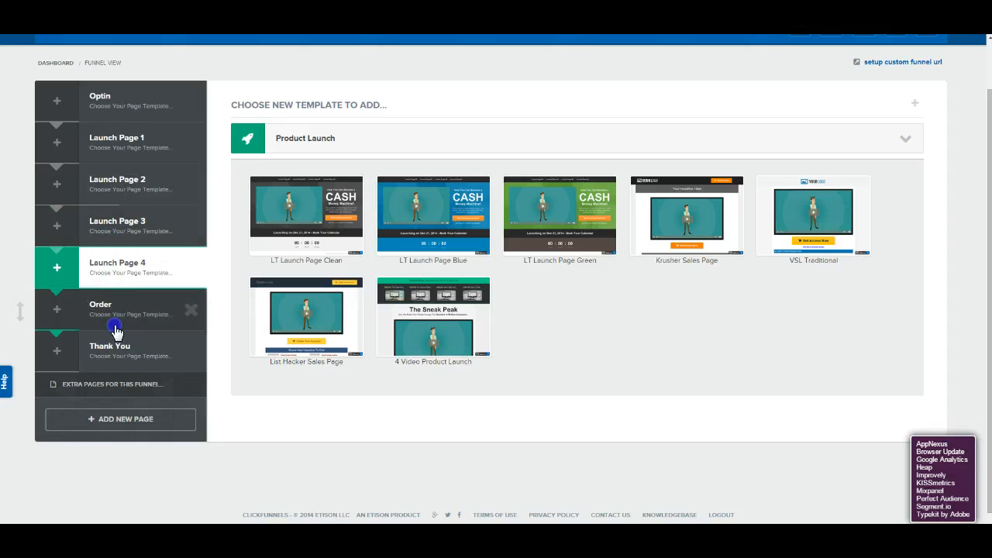
left_click(109, 350)
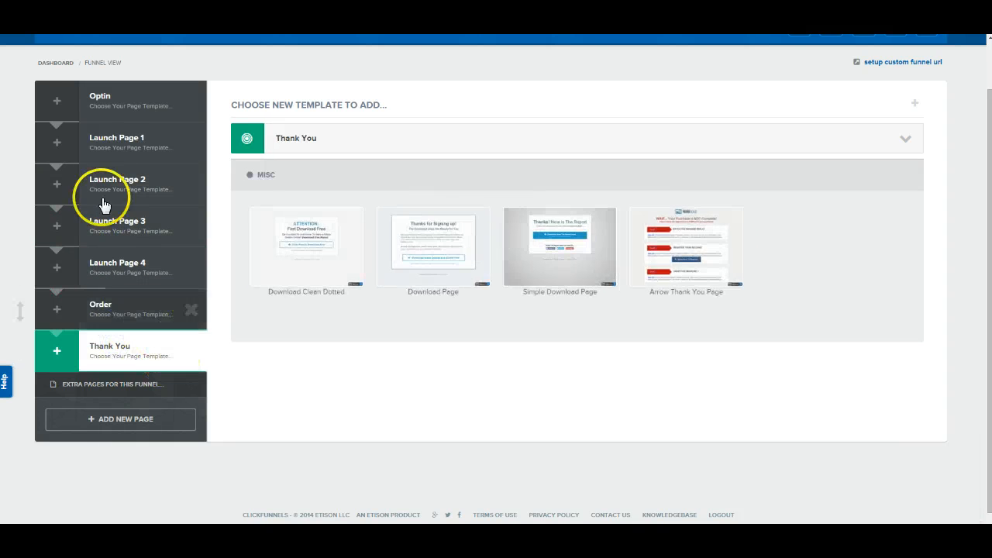
- Choose an opt-in template and load its page in the editor
left_click(100, 103)
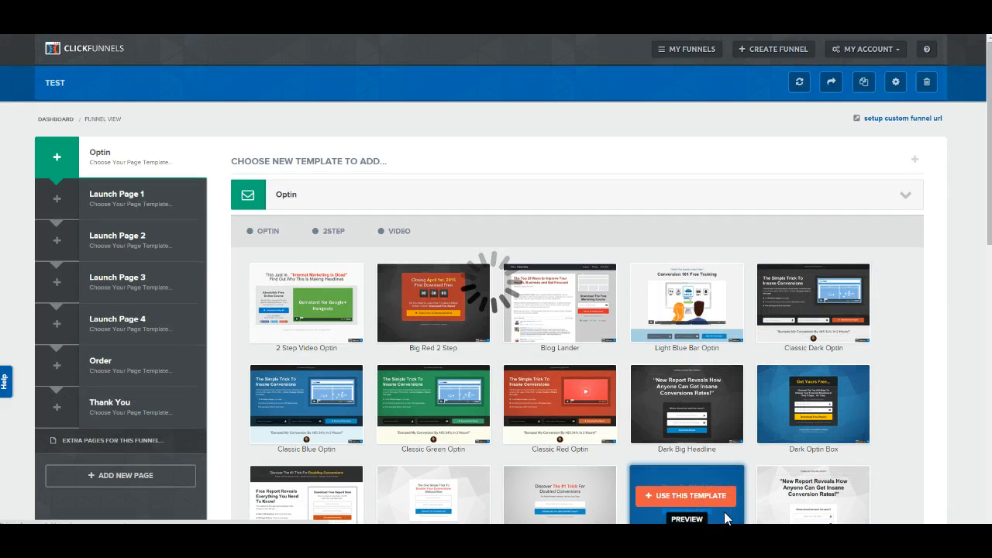
mouse_move(725, 527)
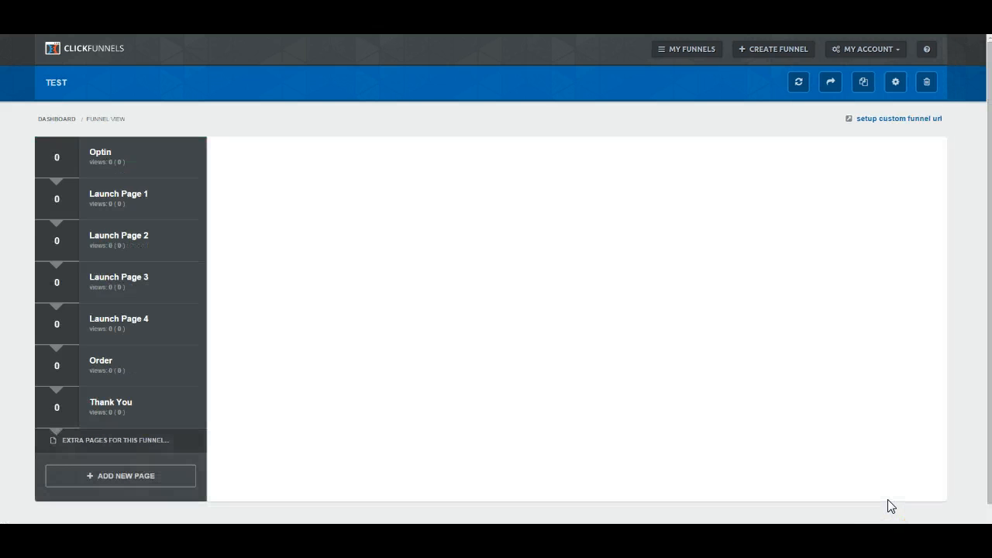
mouse_move(582, 359)
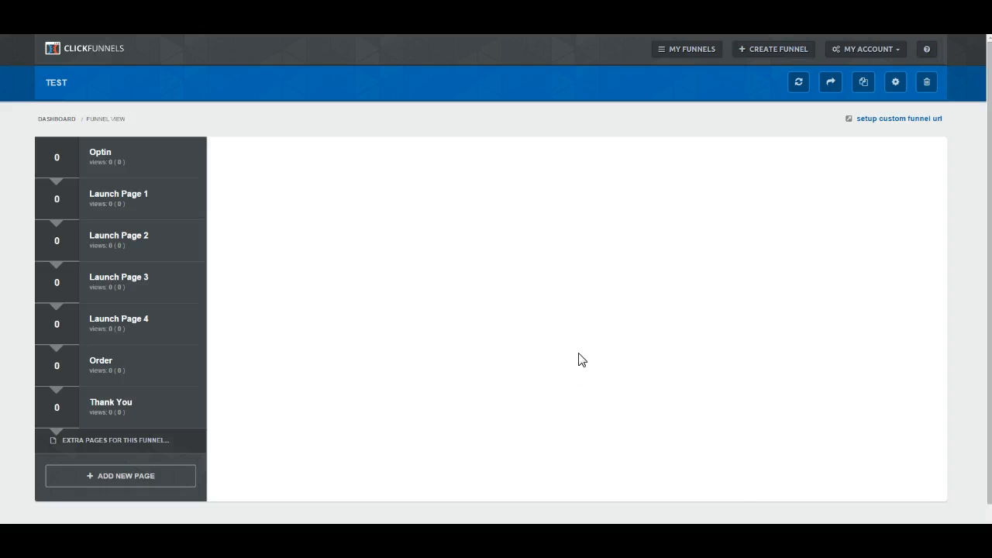
left_click(99, 157)
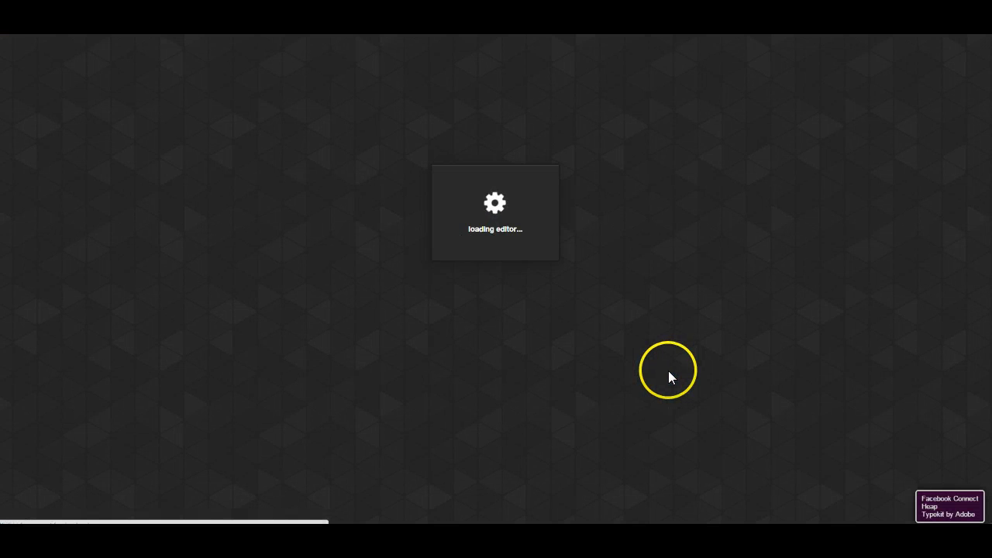
mouse_move(727, 421)
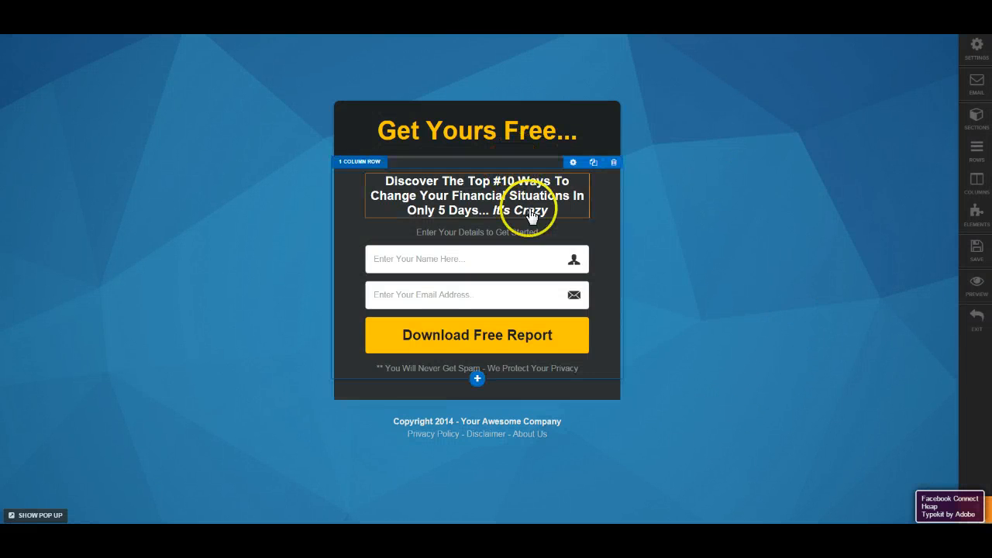
- Replace the headline with 'How to Be The Best Marketer Online...in 10 Days for $1 a week...'
left_click(476, 130)
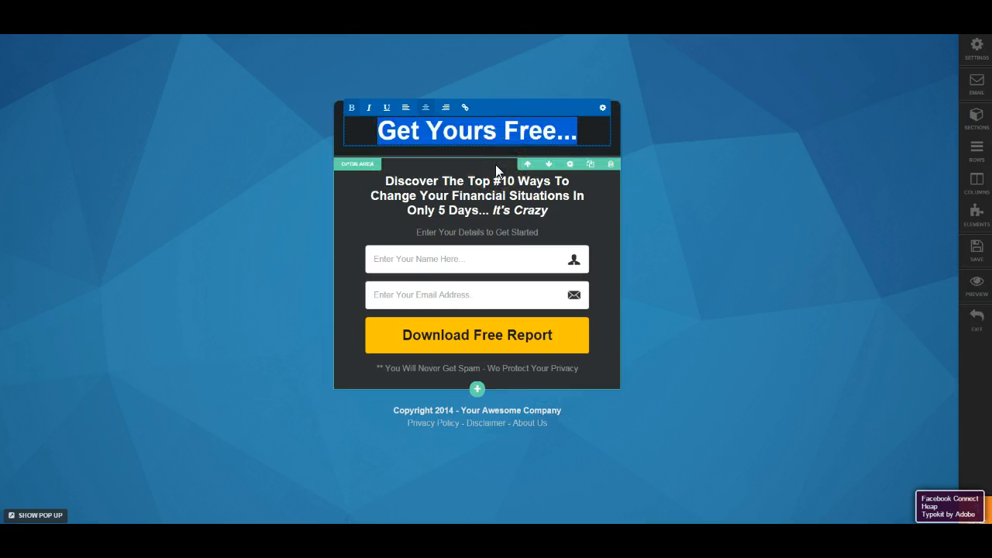
type("Surb")
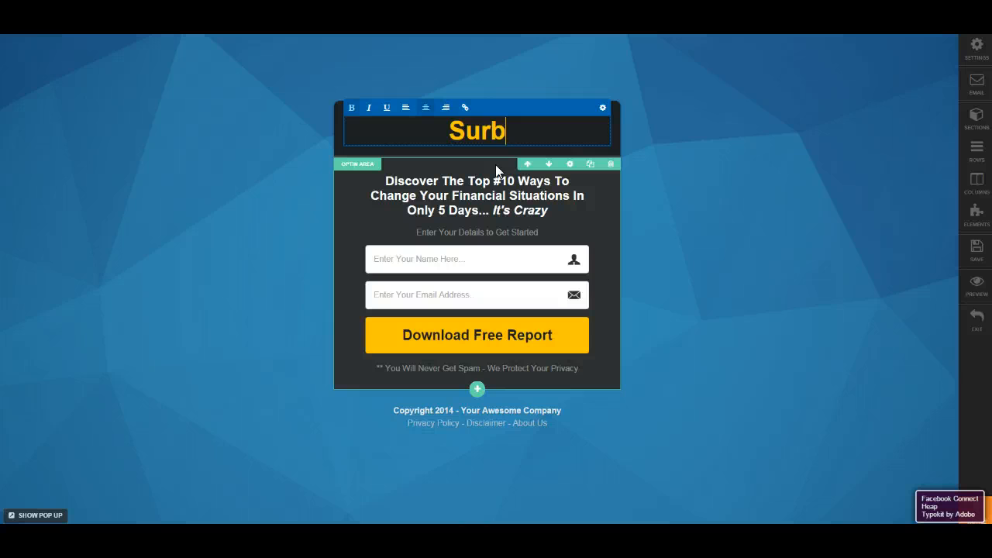
type("How to")
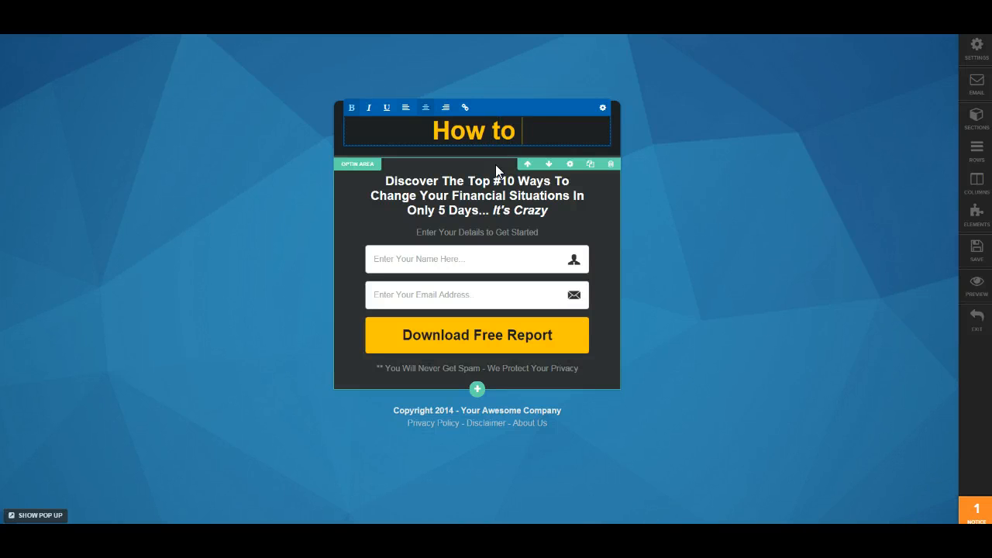
type("Be The Best M")
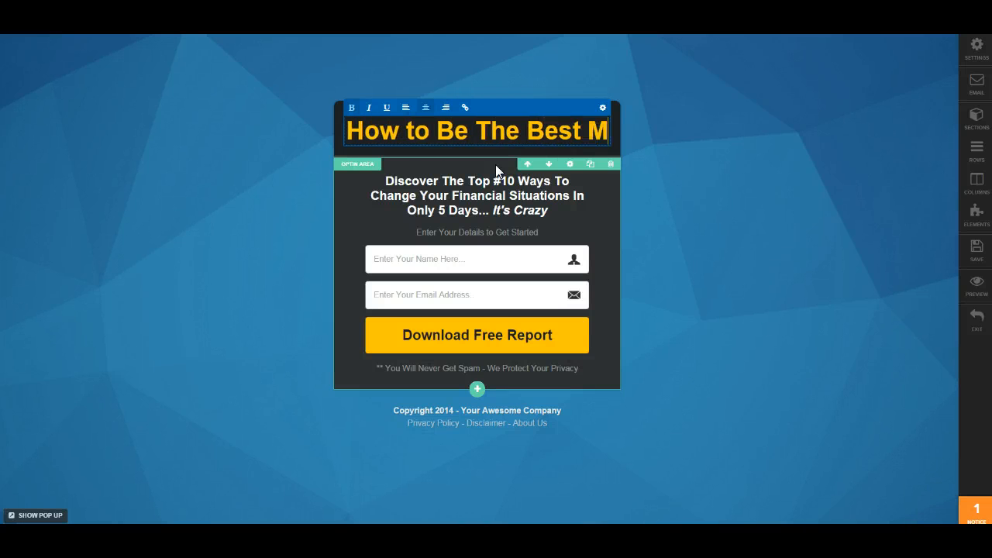
type("Marketer Online")
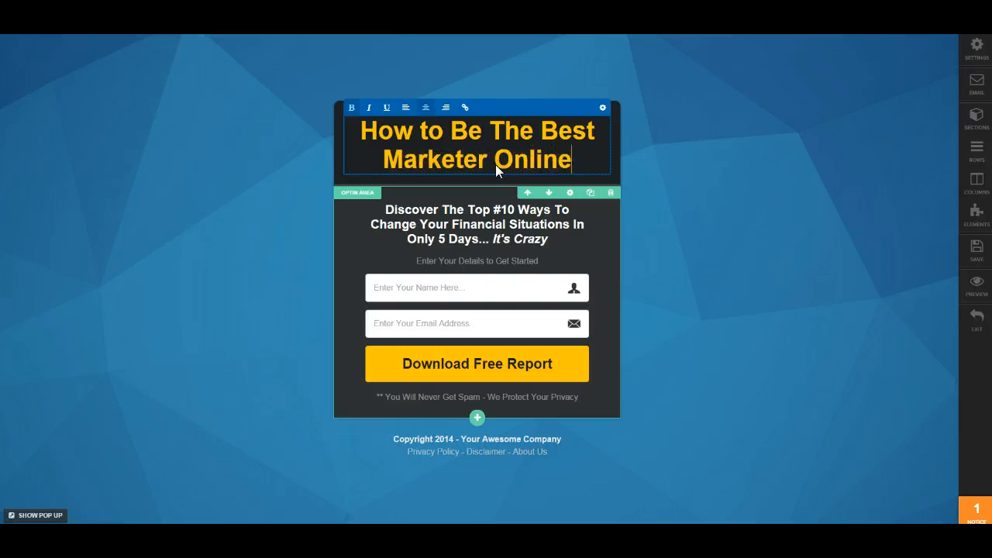
type("...")
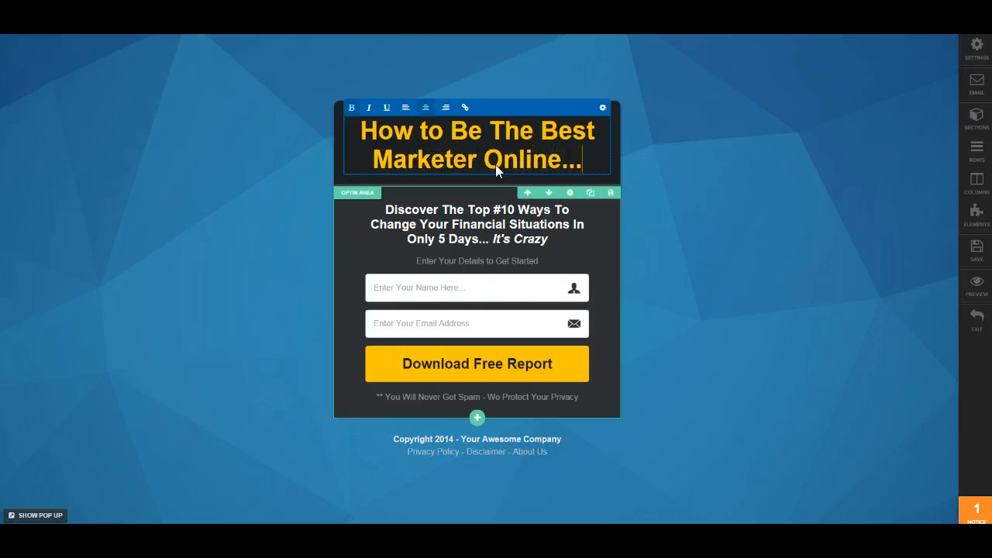
type("...in 10 Dya")
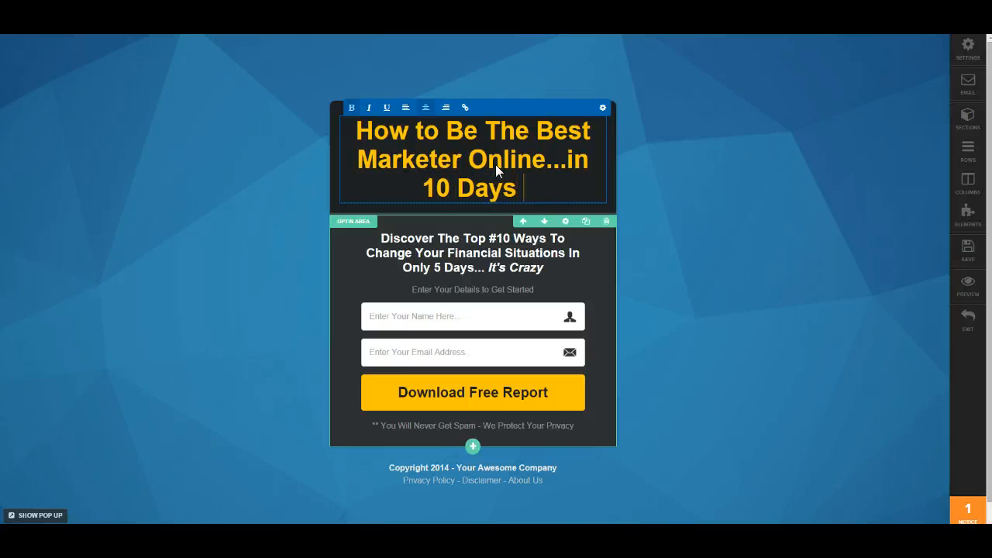
type("for $")
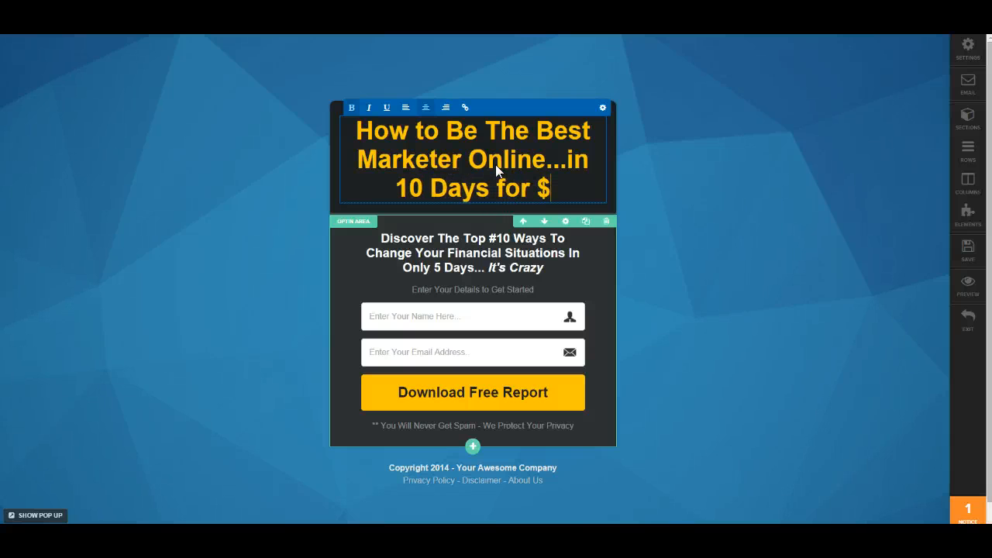
type("1 a week...")
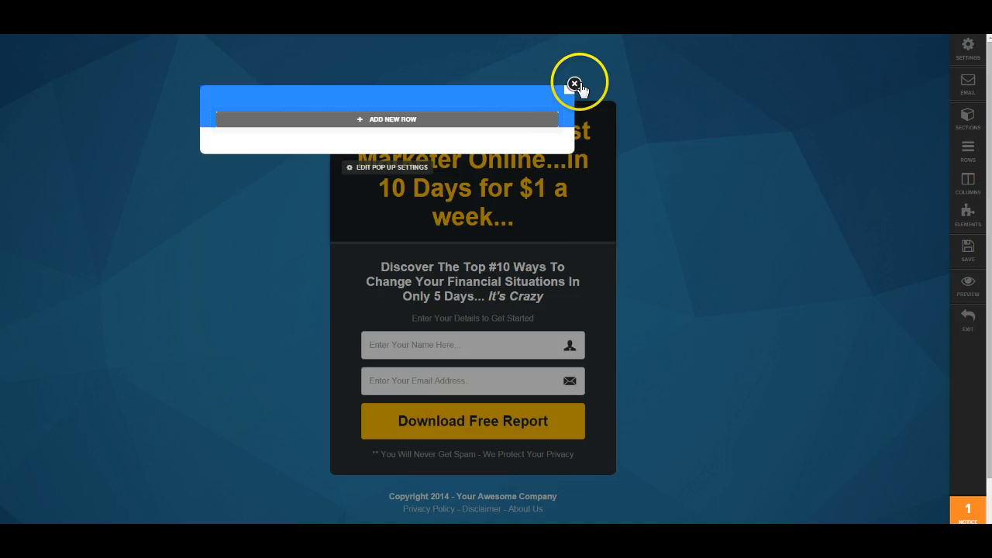
- Remove the form section under the headline and add a 1 Column Block in its place
left_click(573, 84)
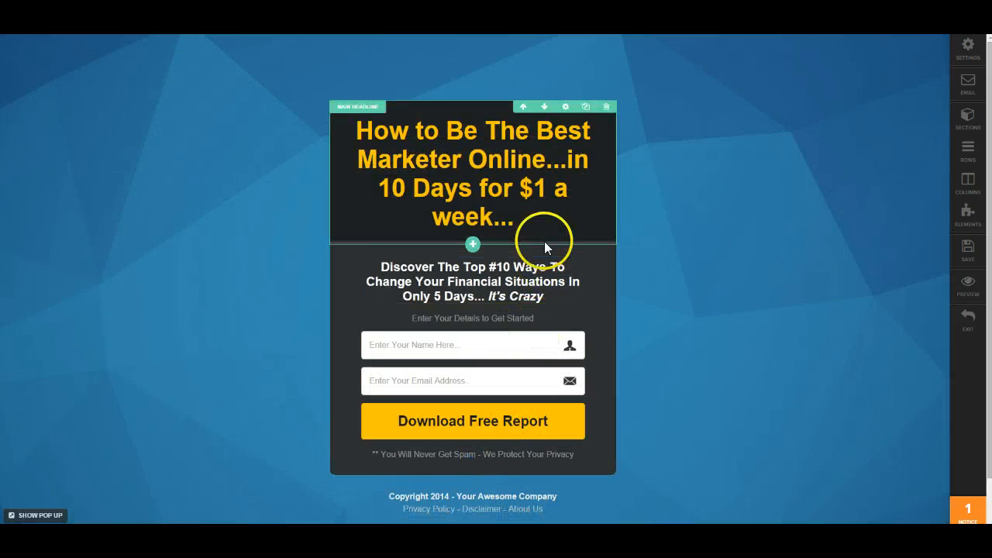
mouse_move(589, 242)
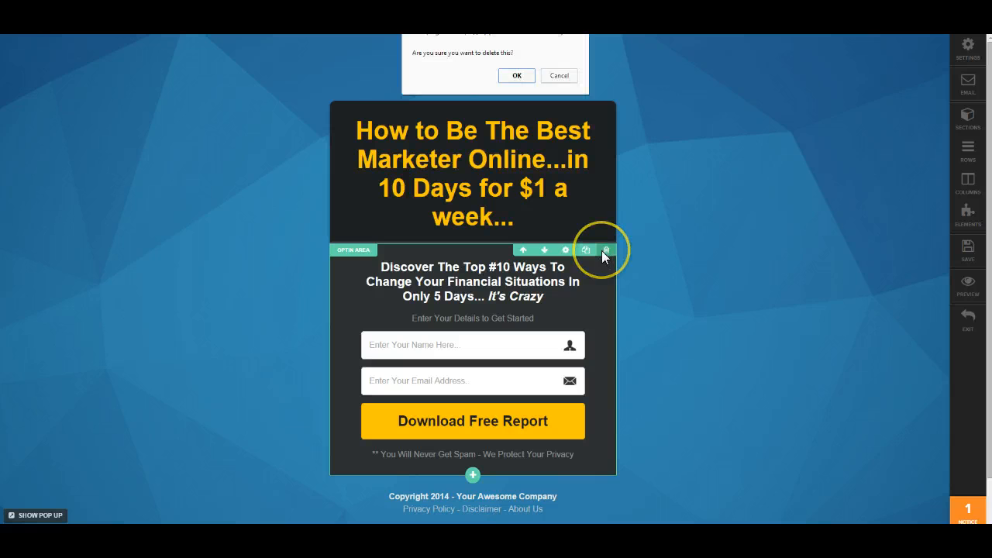
left_click(516, 75)
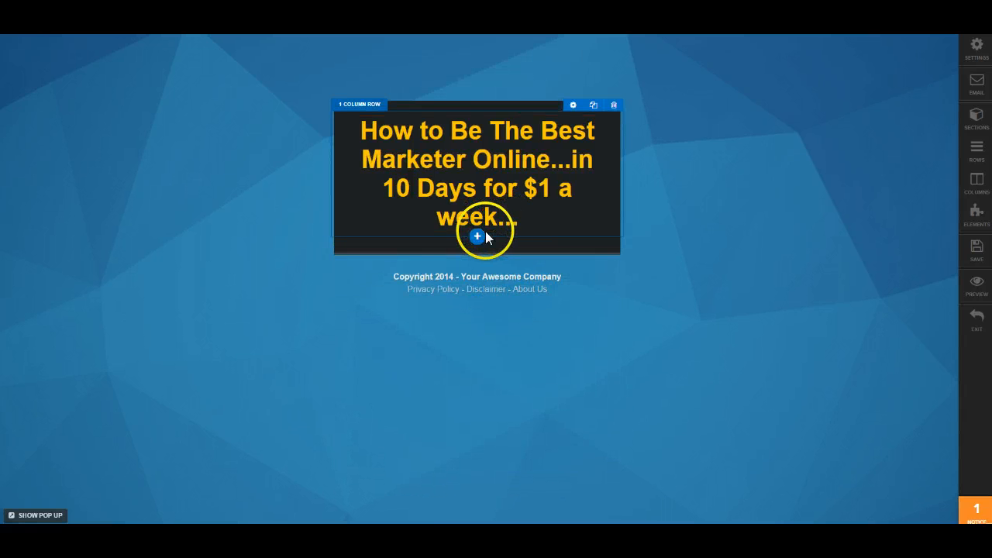
left_click(478, 237)
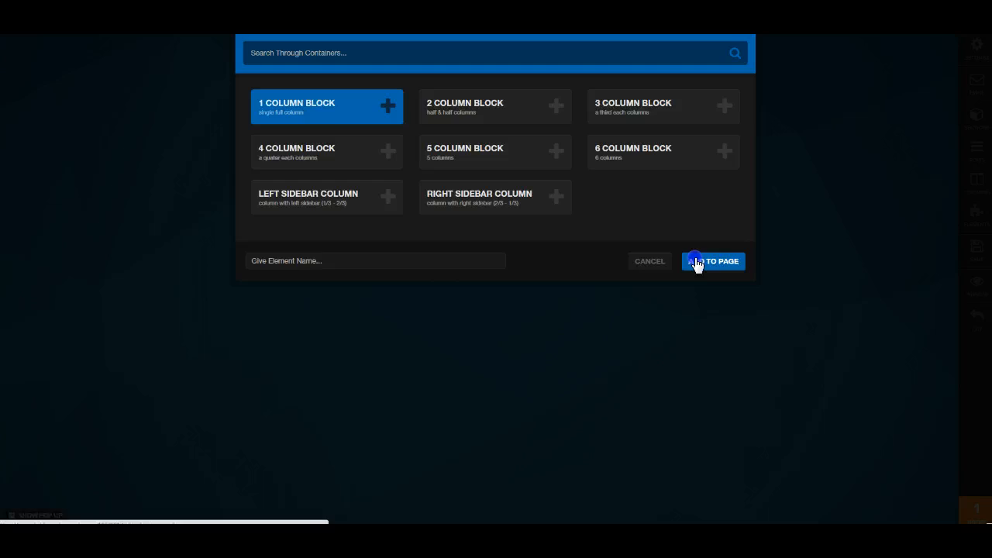
left_click(712, 260)
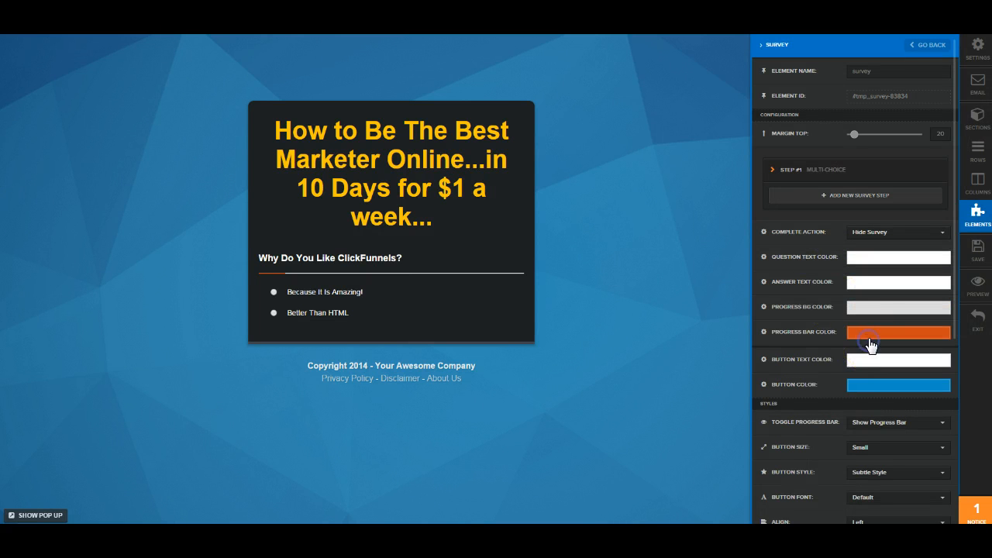
- Set the survey's Progress Bar Color to blue and review the button style options
left_click(899, 331)
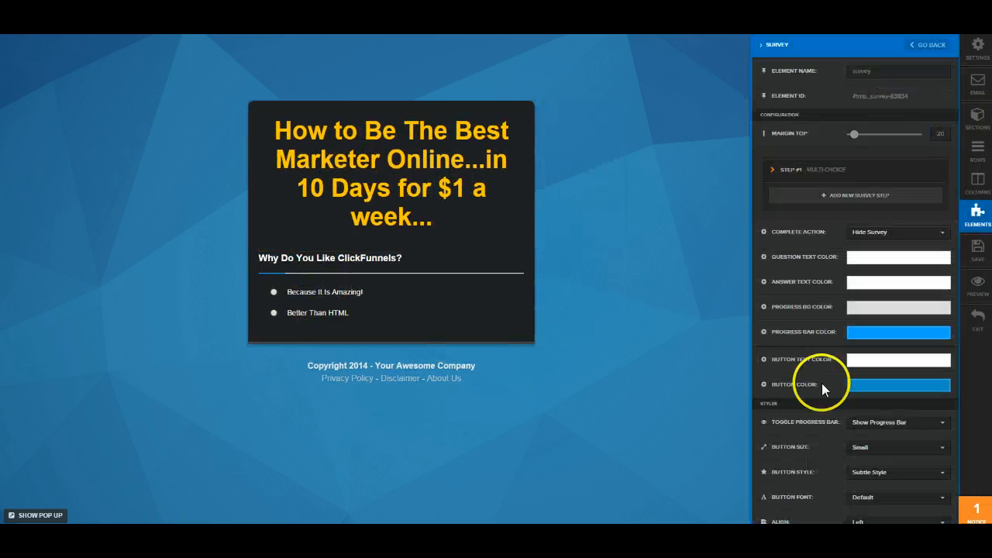
scroll("down", 3)
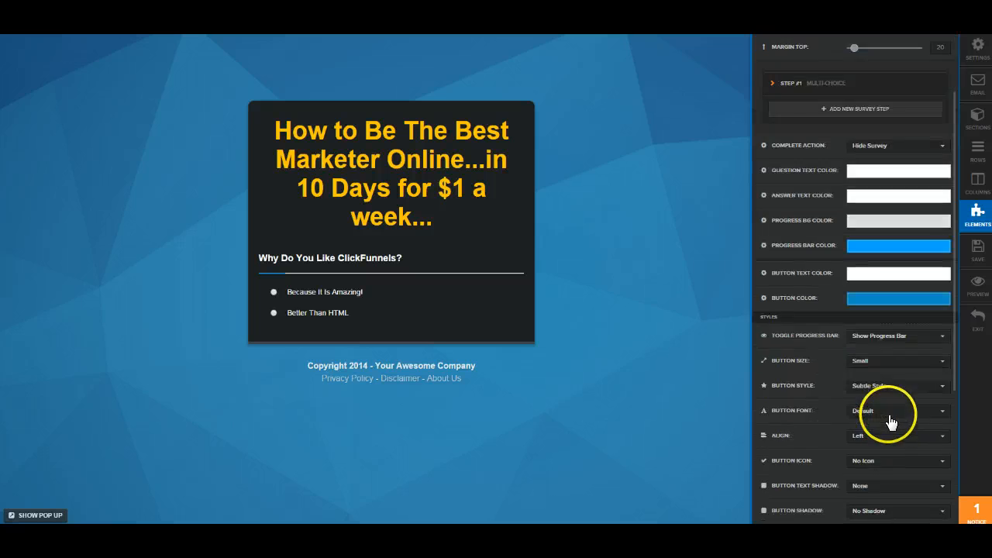
scroll("down", 3)
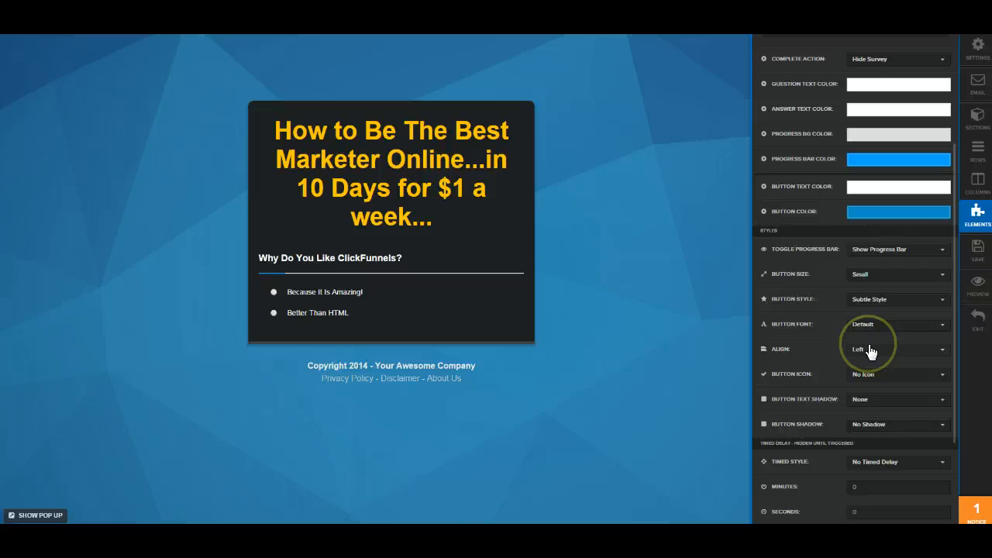
mouse_move(862, 313)
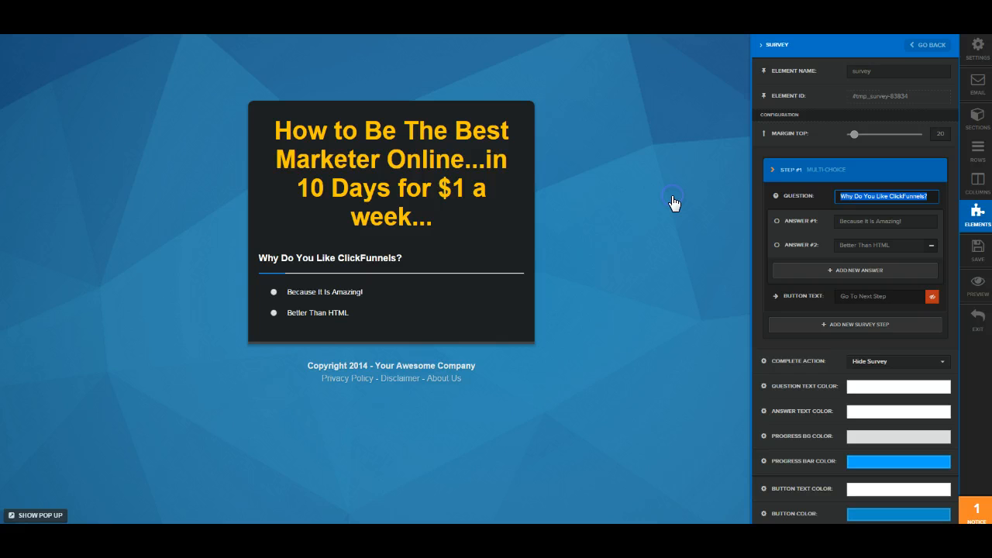
- Reword Step #1's question to 'Are you a marketer now..?' and hide its next-step button
type("H")
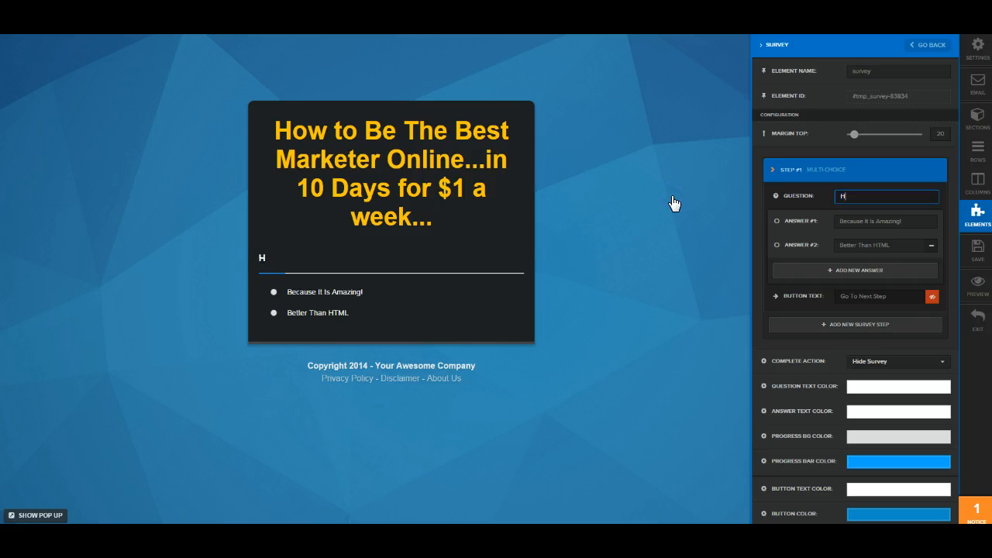
type("Are o")
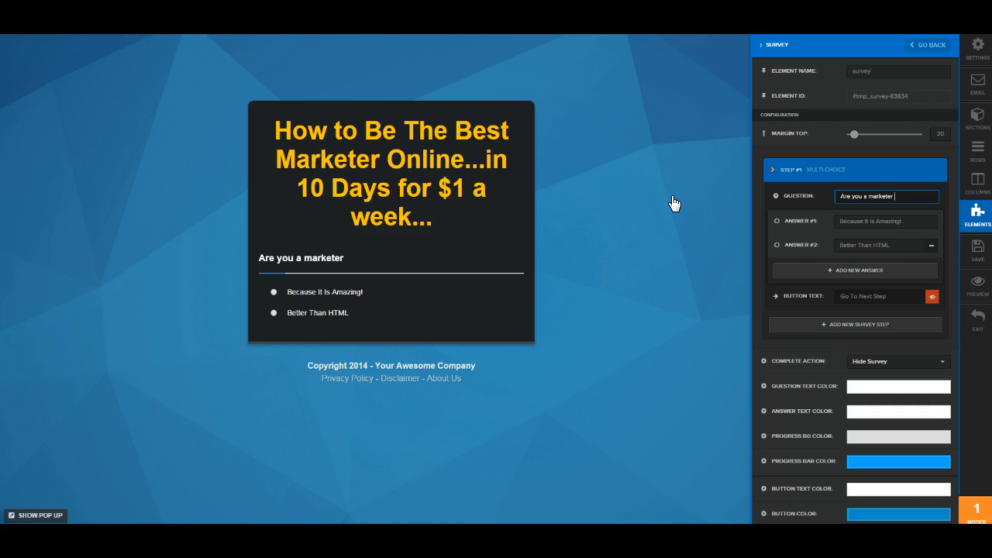
type("now..?")
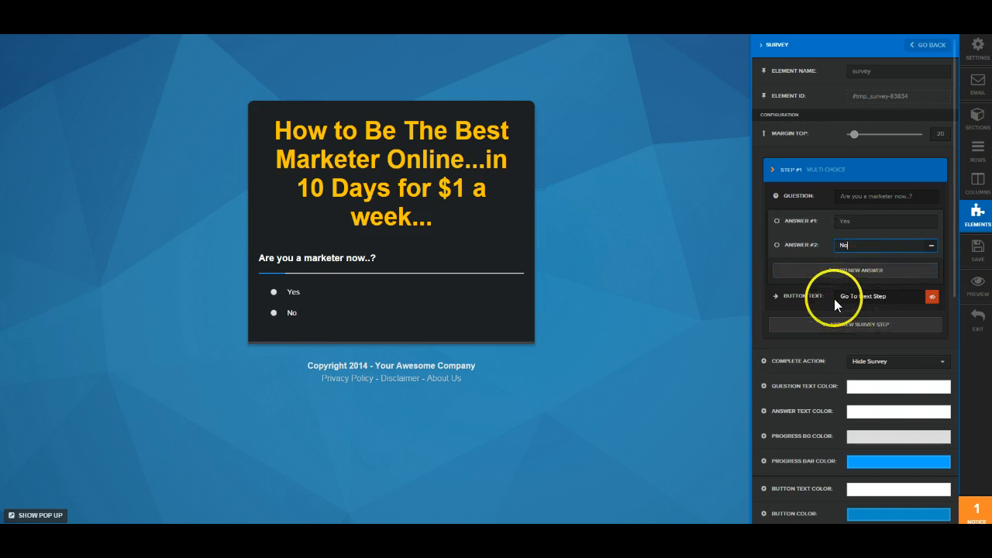
left_click(932, 296)
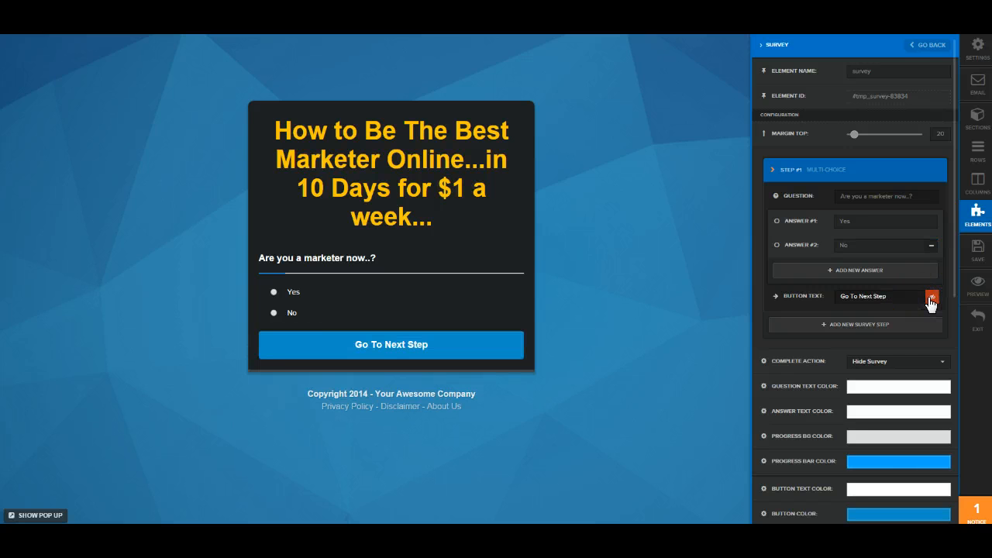
left_click(930, 296)
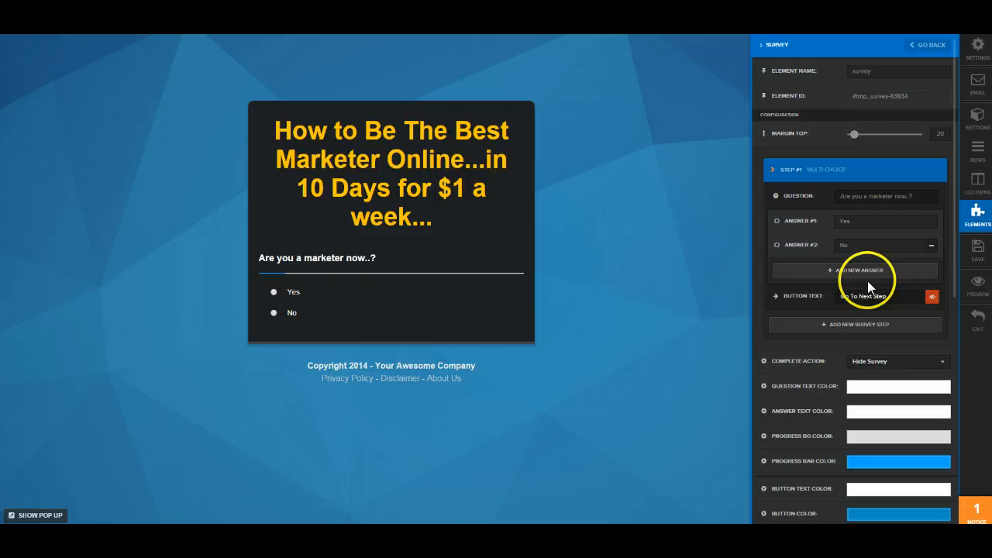
- Keep only Yes and No answers by removing the empty third one, then add a second survey step
left_click(853, 269)
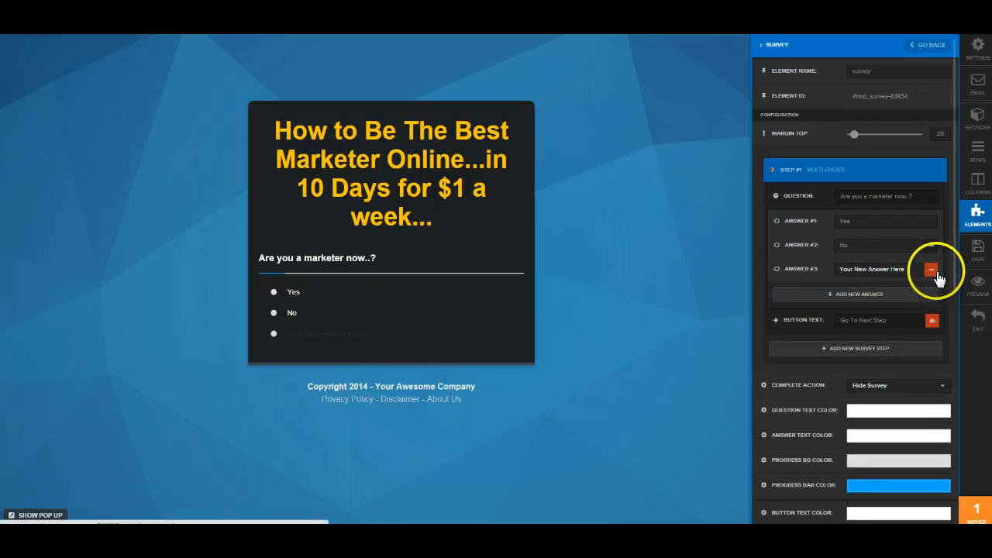
triple_click(886, 270)
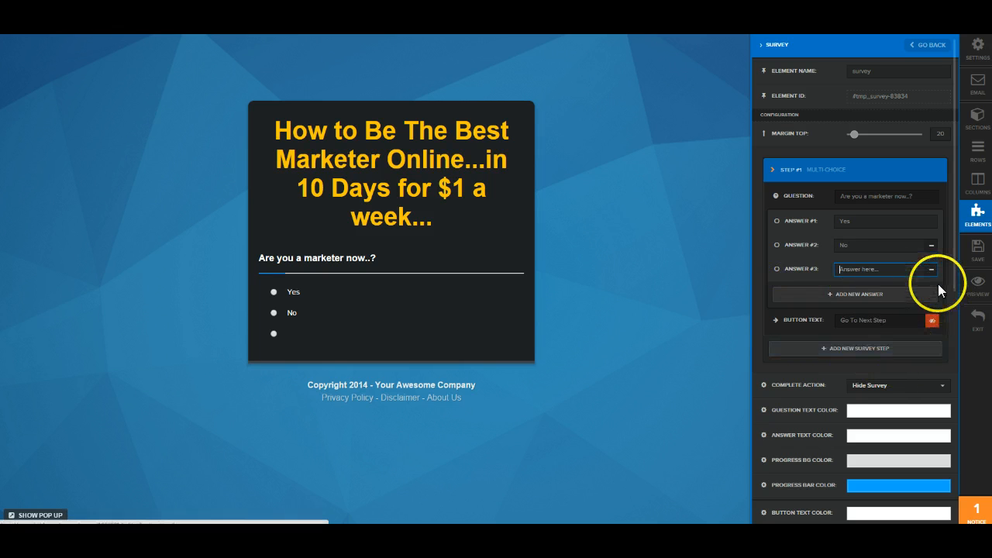
left_click(930, 269)
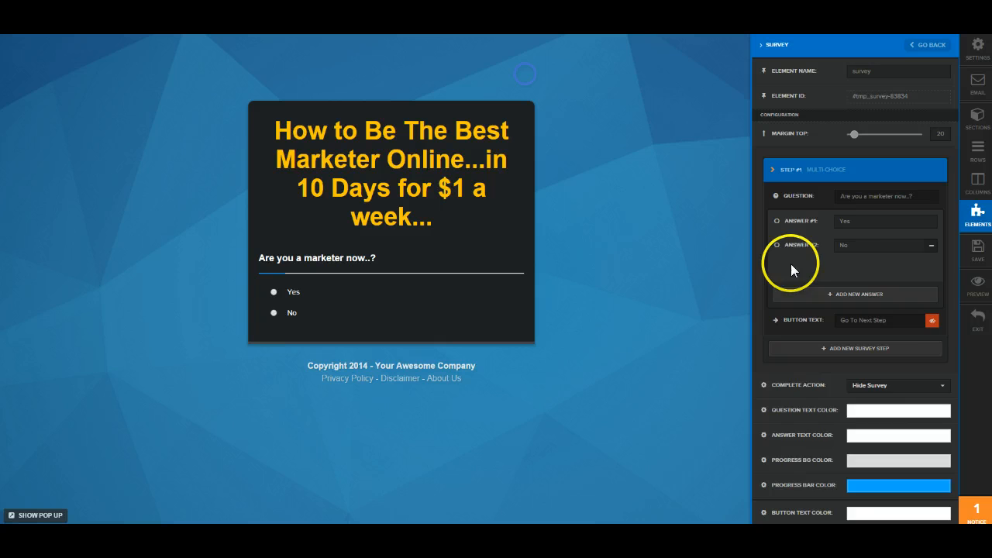
left_click(854, 295)
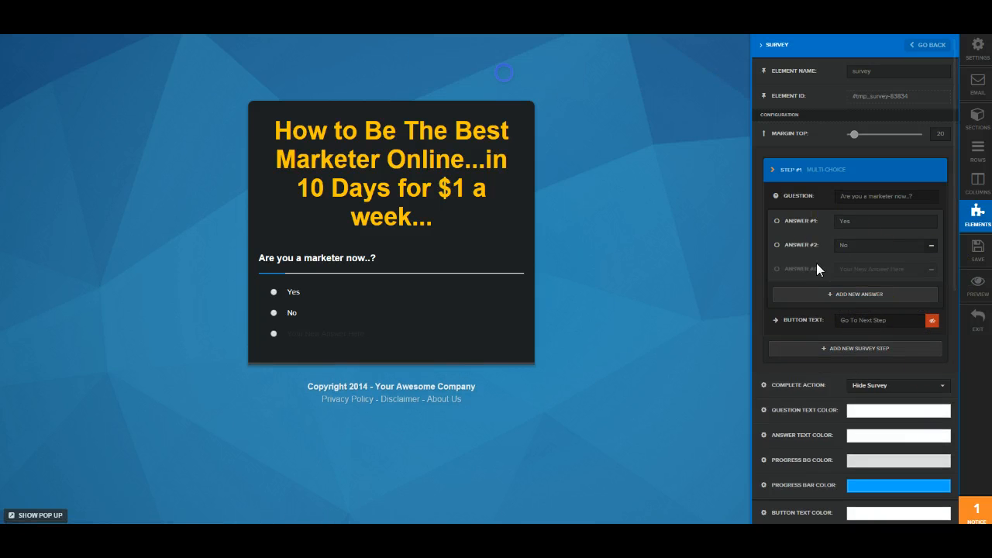
left_click(854, 347)
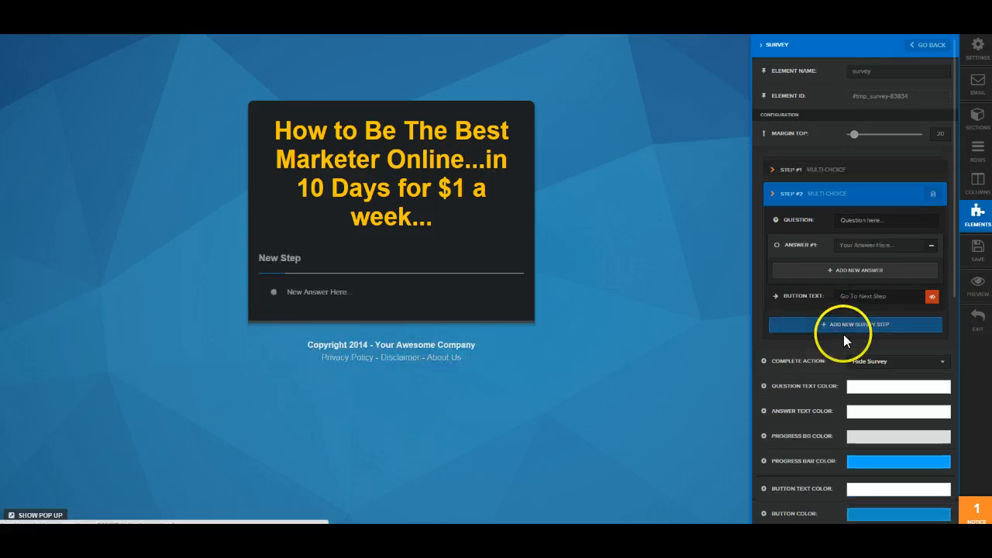
- Give Step #2 the question 'Are you really a marketer?' with No and Yes answers
left_click(887, 220)
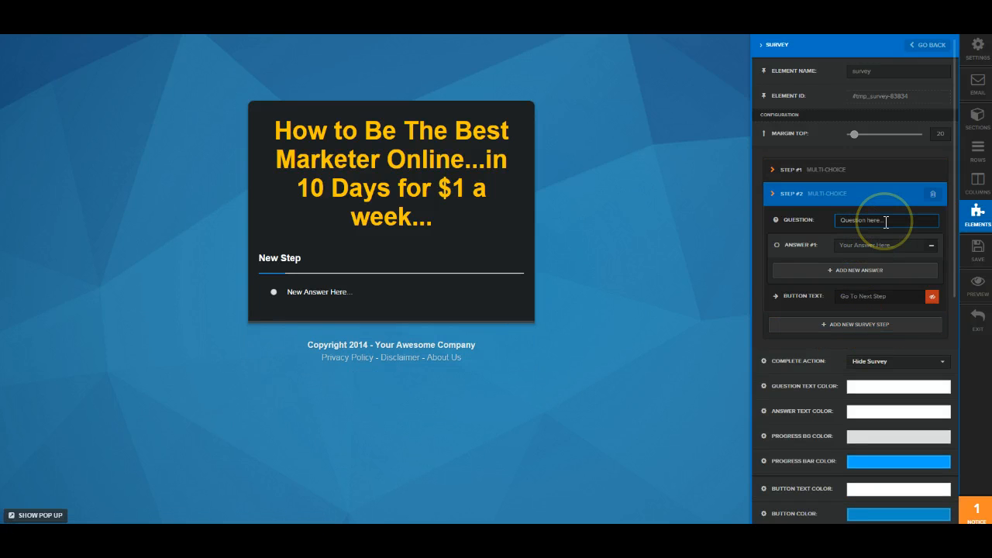
type("Are you are")
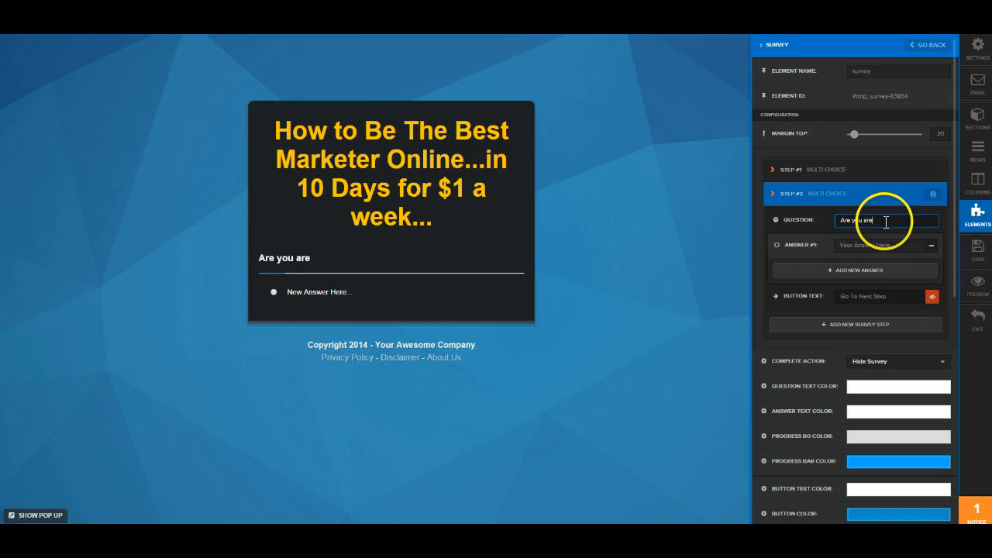
key("Backspace")
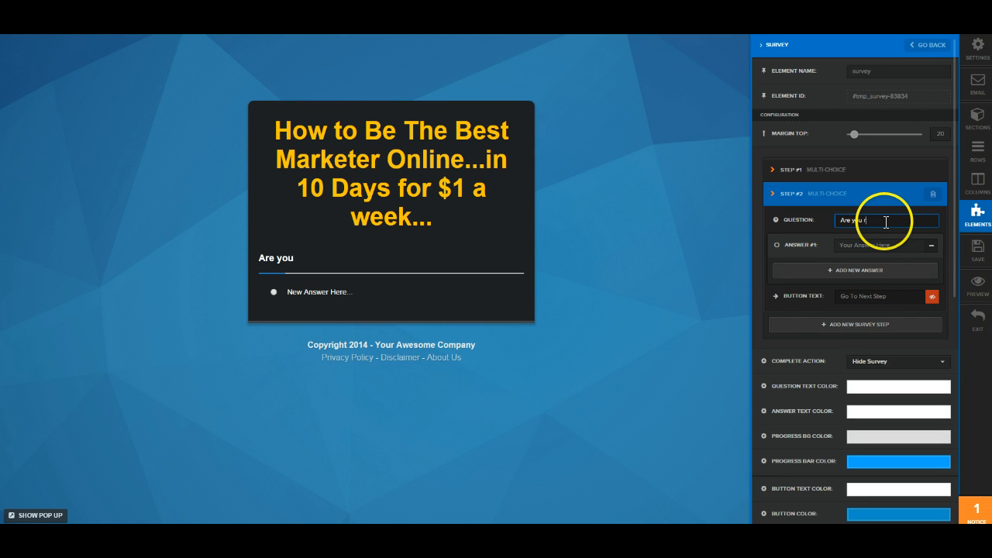
type("really")
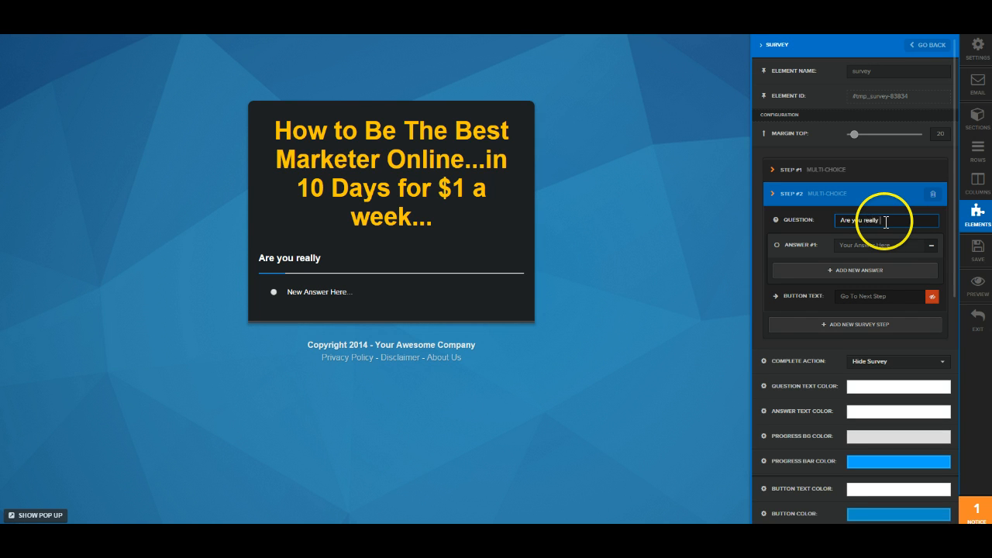
type("a marketer?")
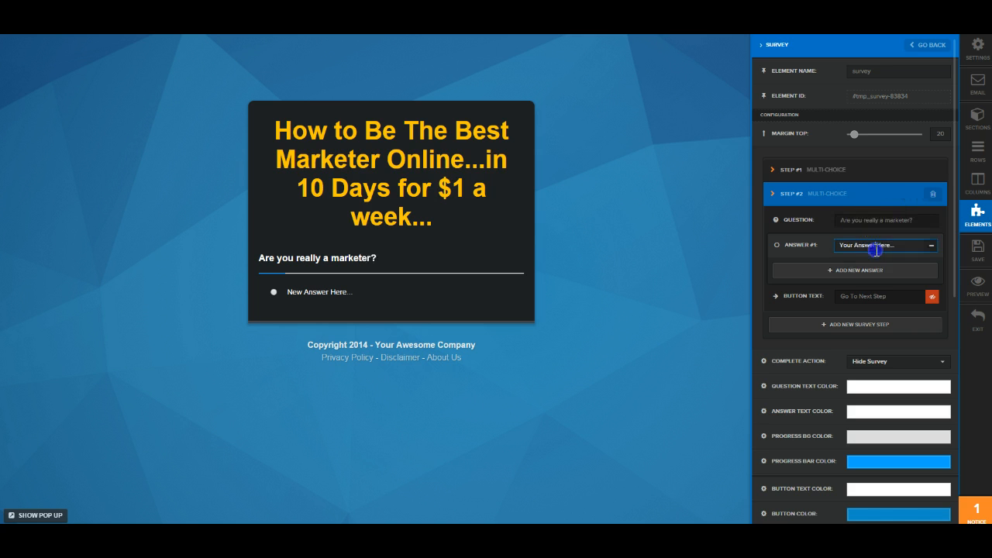
type("No")
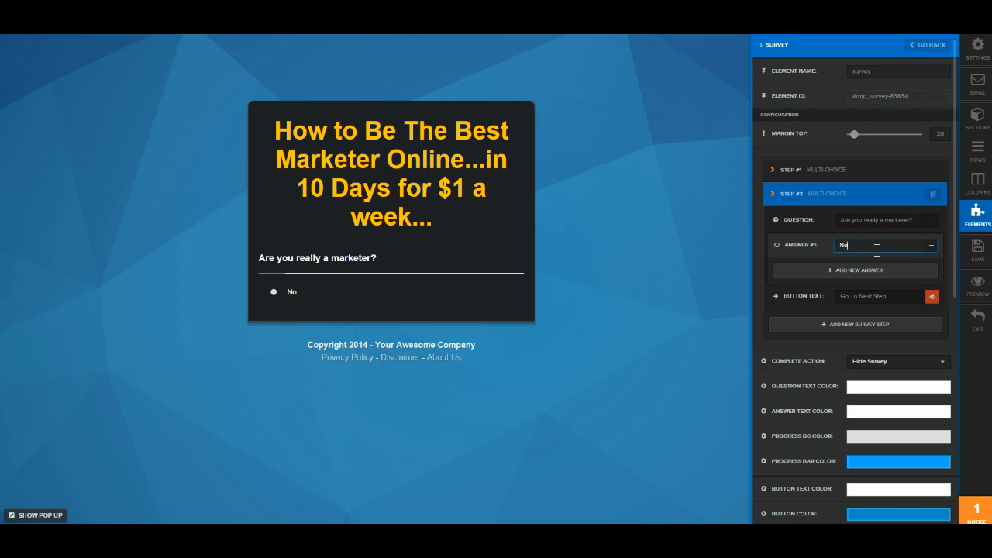
left_click(854, 269)
type("Yes")
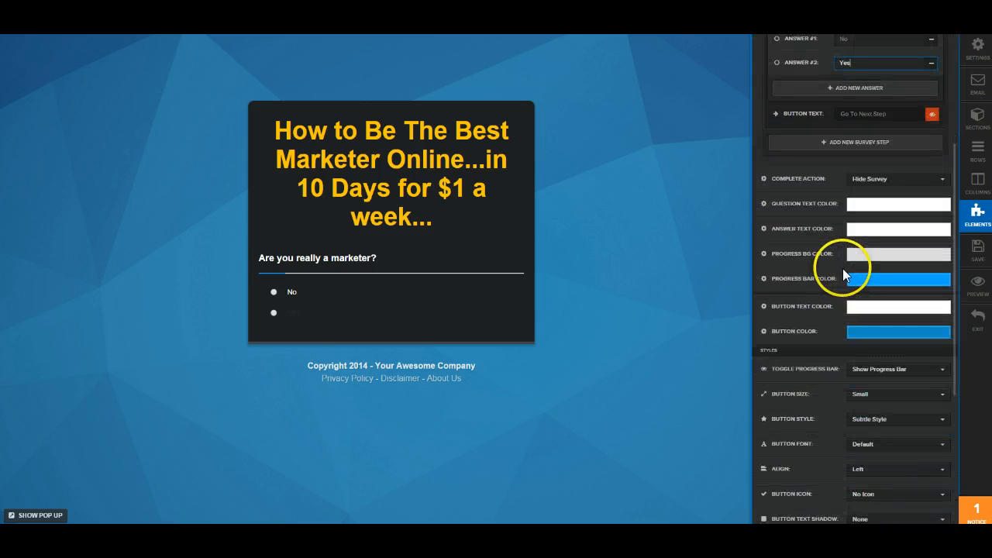
- Set the survey's Complete Action to Open Pop Up
scroll("up", 3)
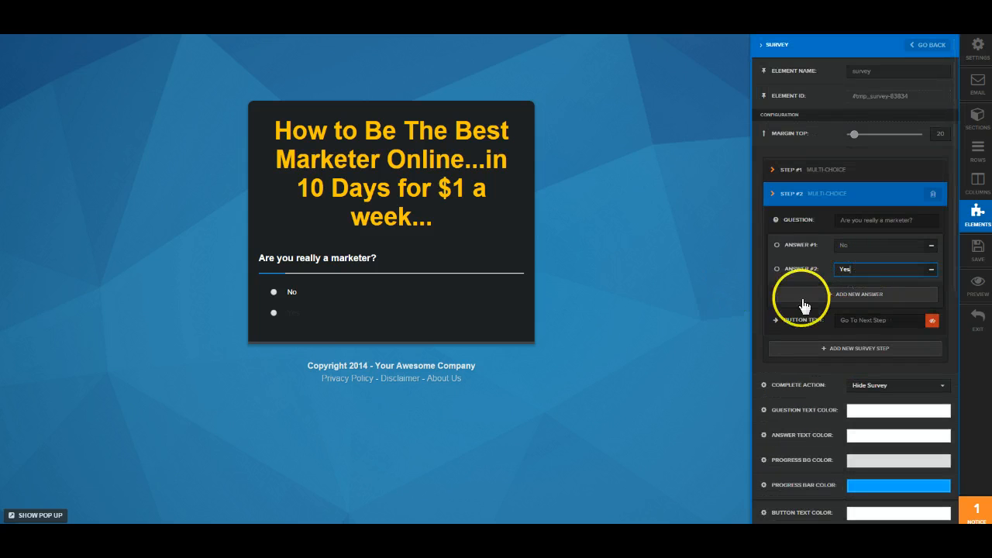
scroll("down", 3)
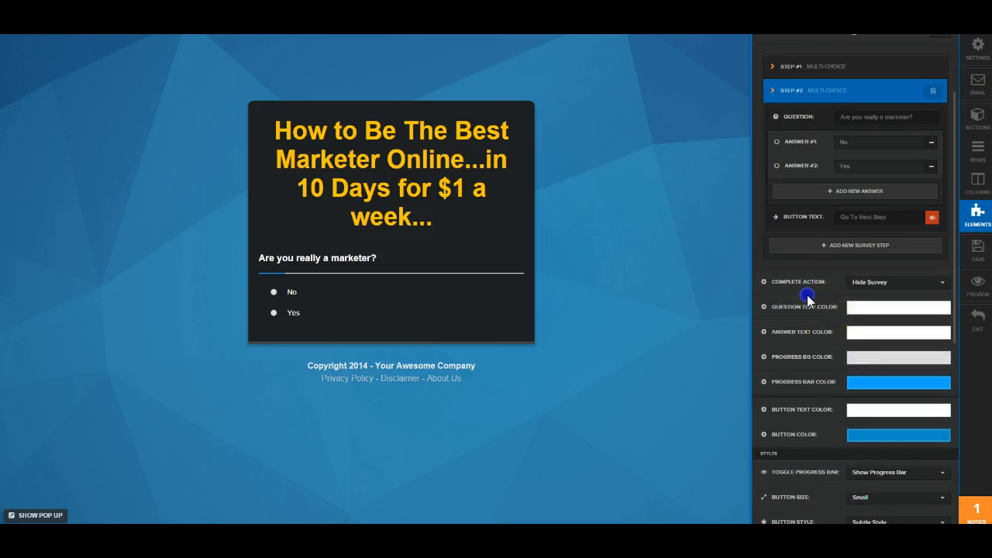
mouse_move(806, 313)
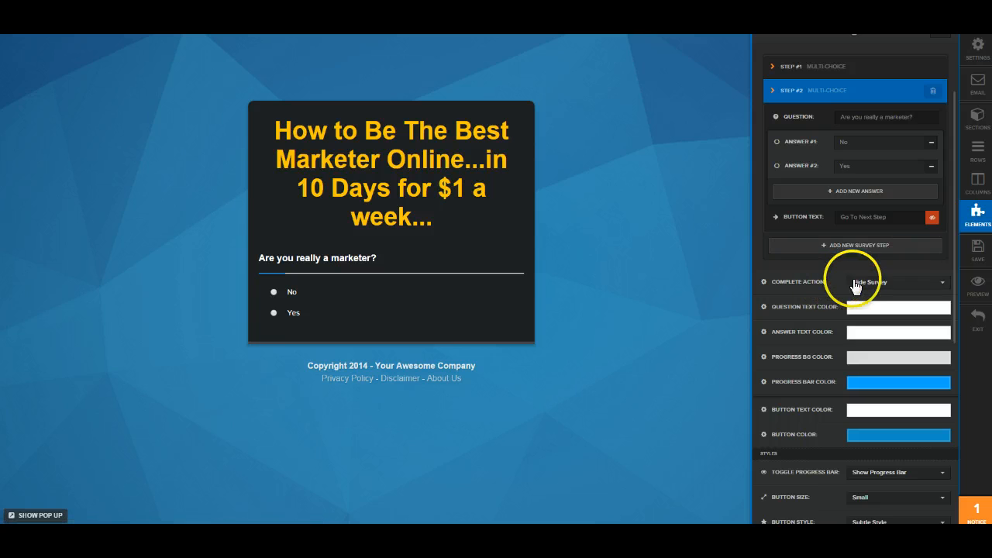
left_click(898, 282)
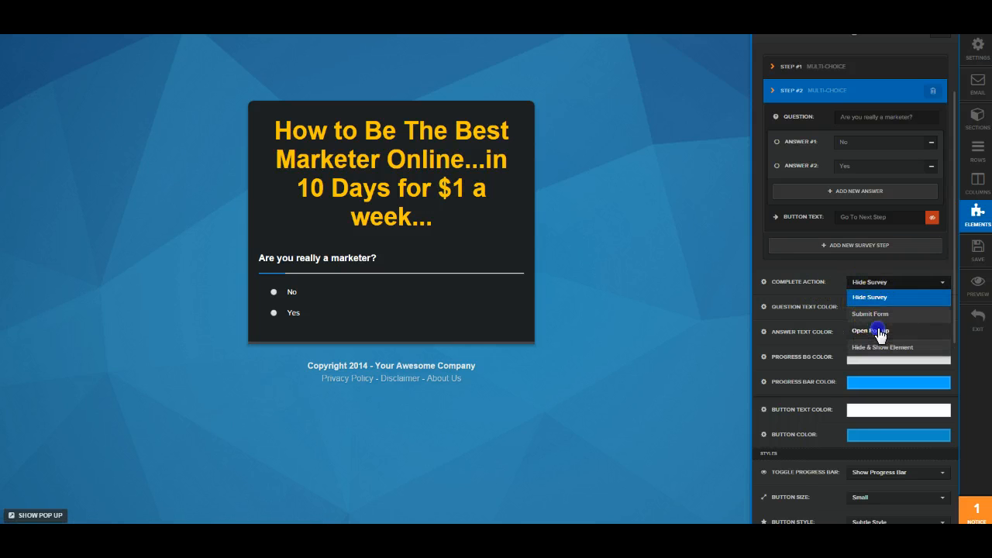
left_click(869, 332)
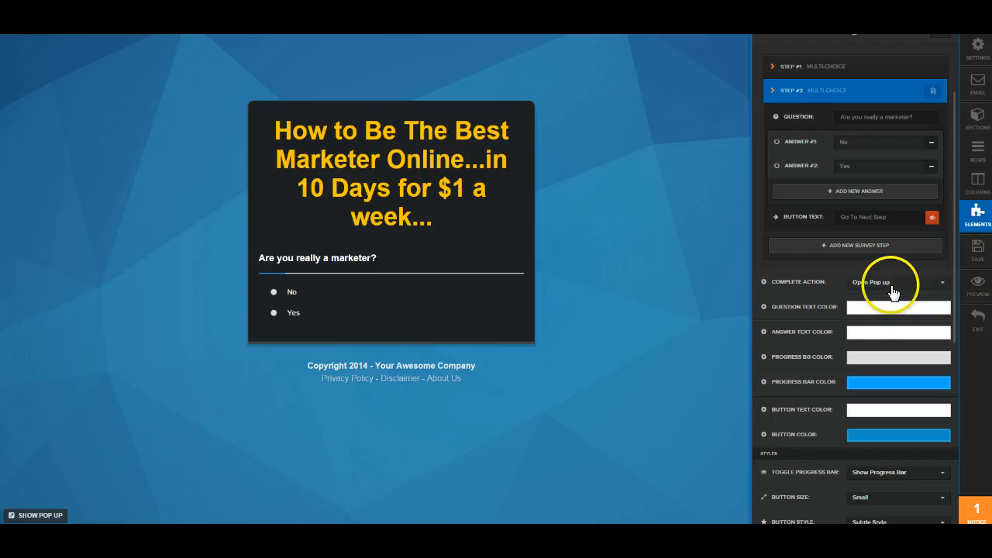
mouse_move(643, 300)
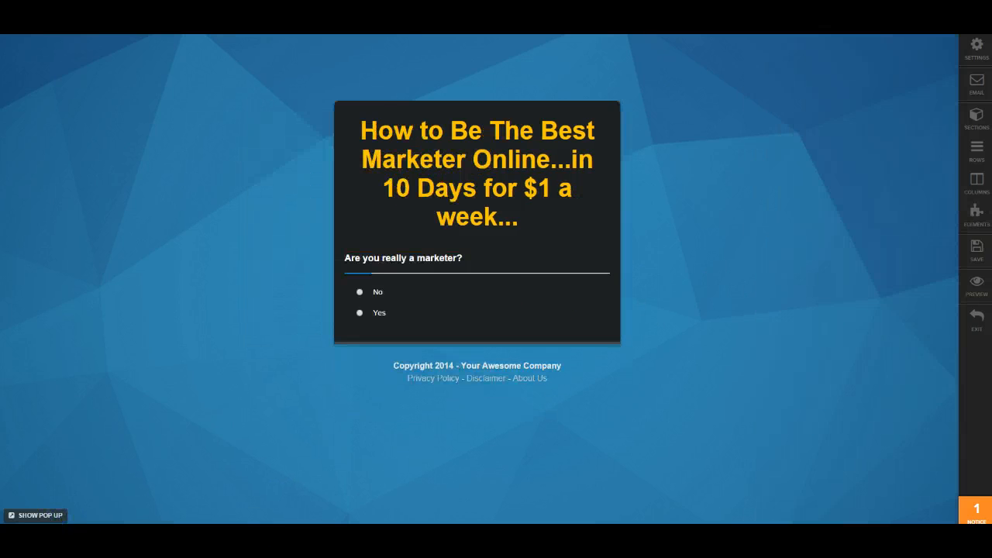
- Enter the page's pop-up and dismiss the column layout picker without adding one
left_click(976, 183)
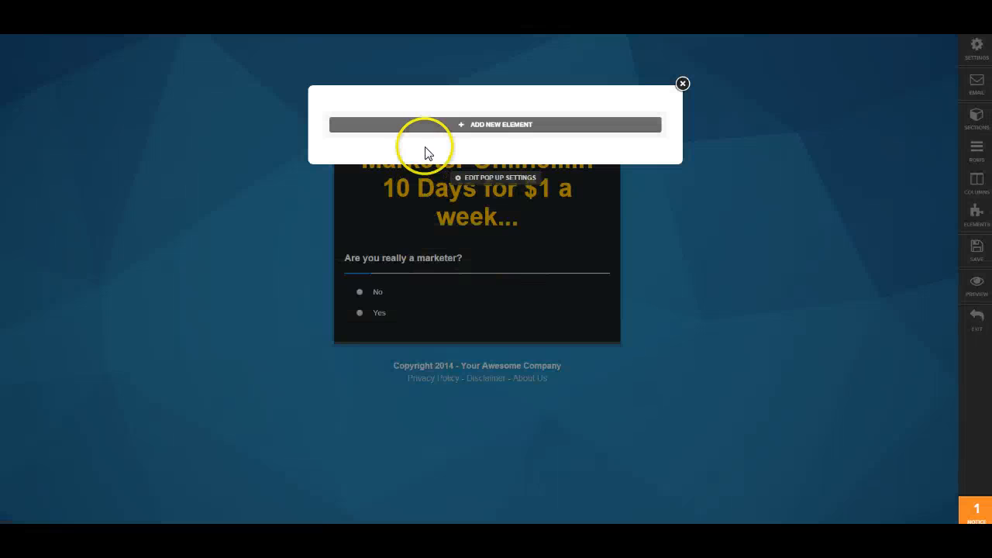
left_click(496, 124)
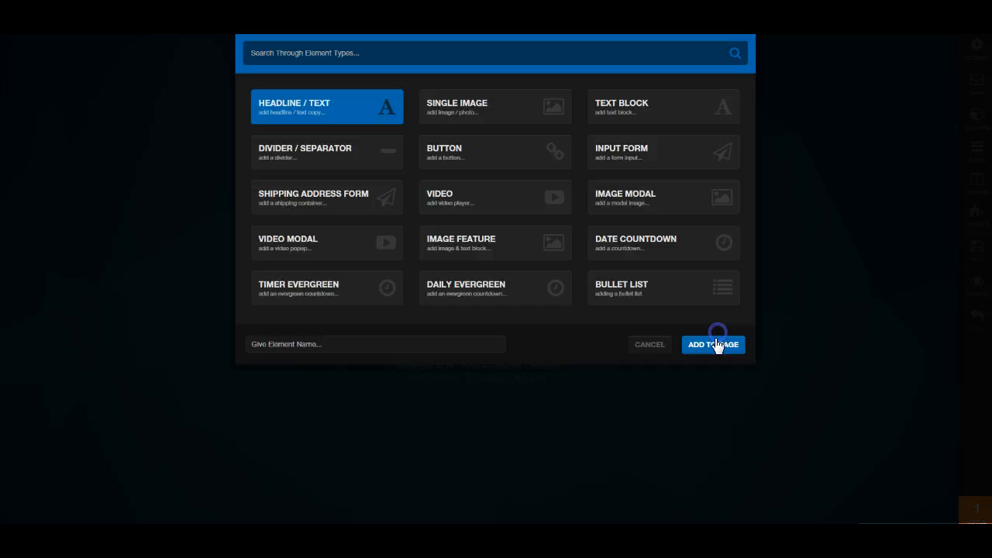
left_click(712, 344)
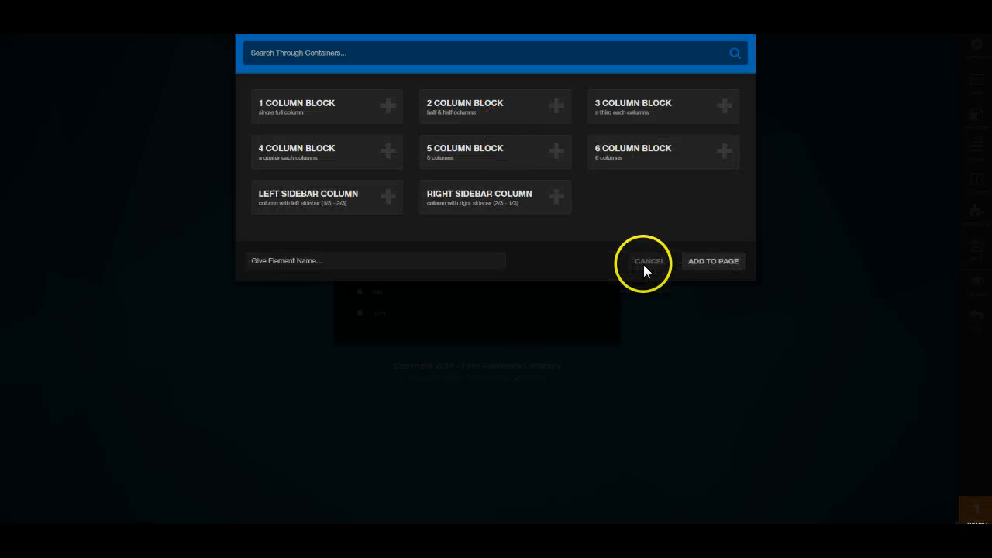
left_click(648, 260)
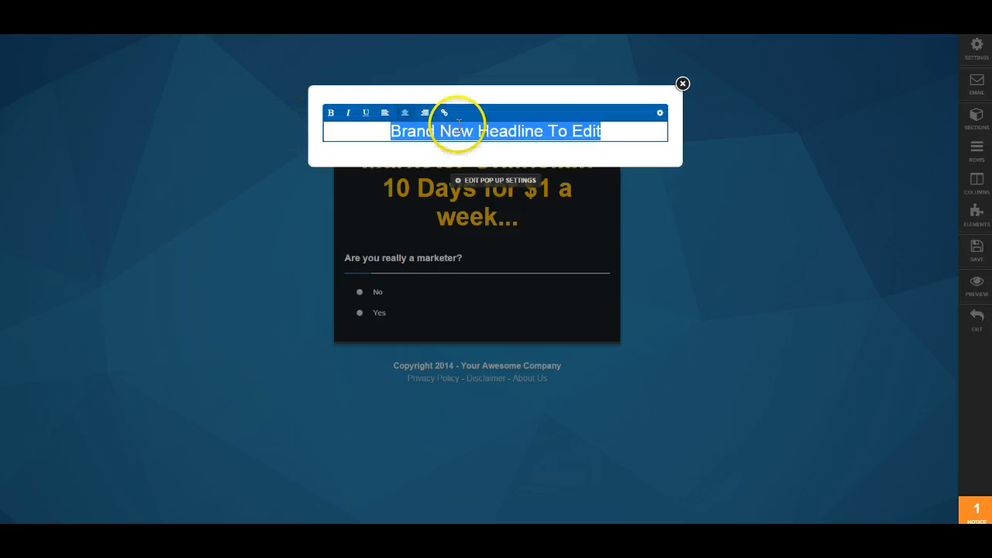
- Set the pop-up headline to 'Download Your Marketer's Guide Below!' and add an Input Form element under it
type("Download Your Mar")
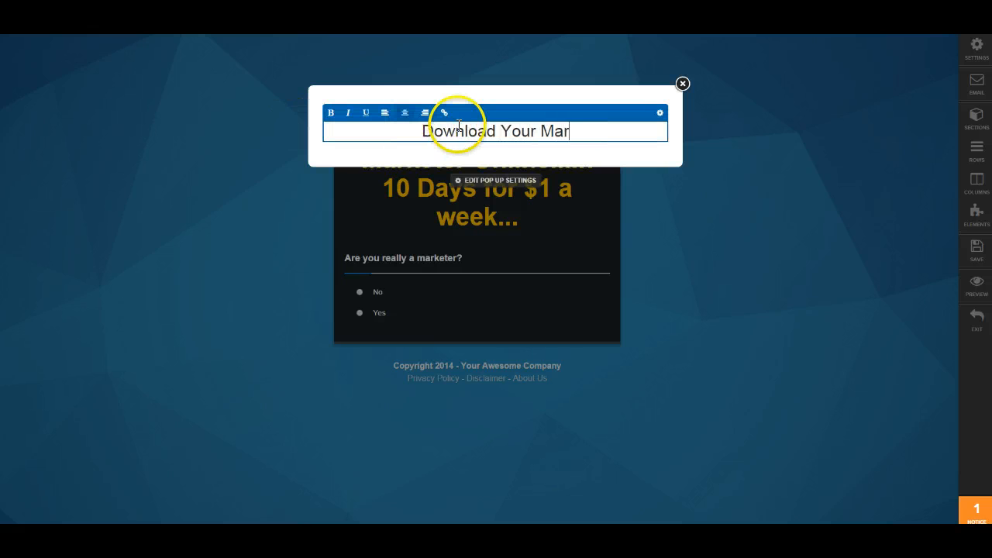
type("keter's Gu")
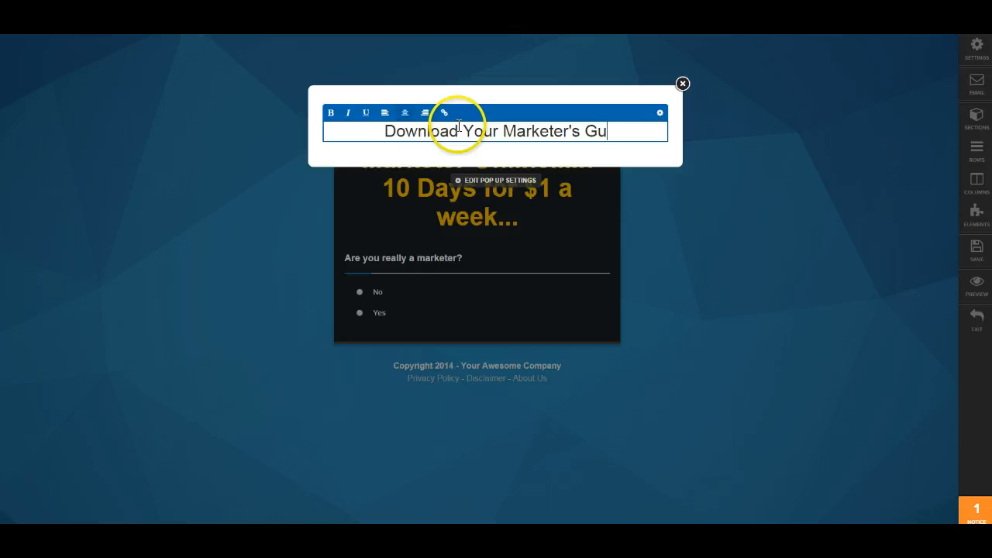
type("ide Below!")
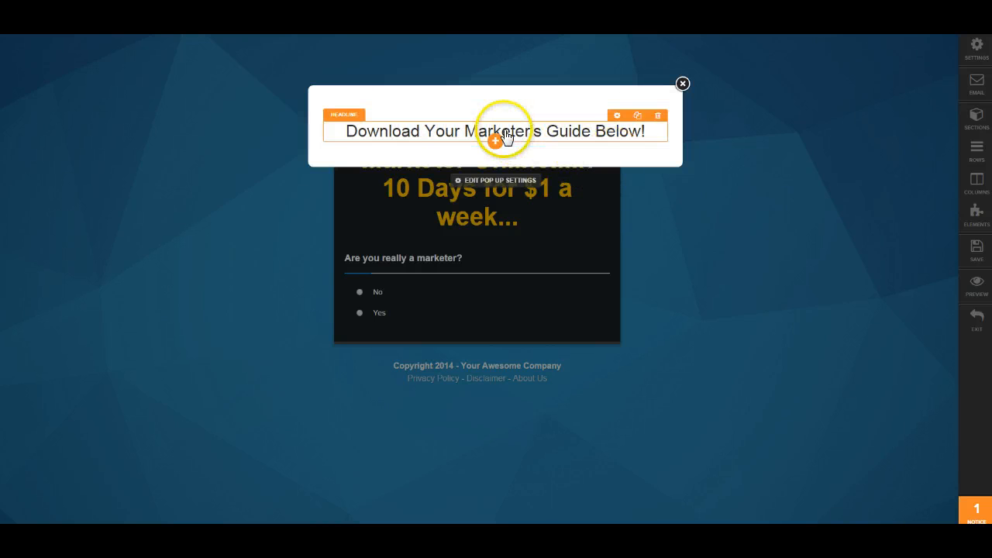
left_click(499, 141)
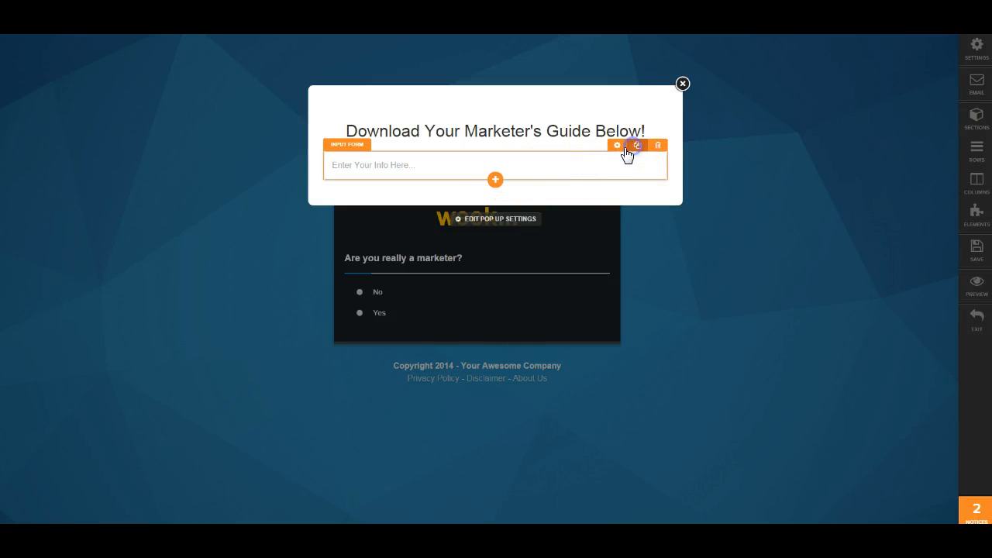
- Set the first pop-up field's Input Type to First Name
left_click(617, 145)
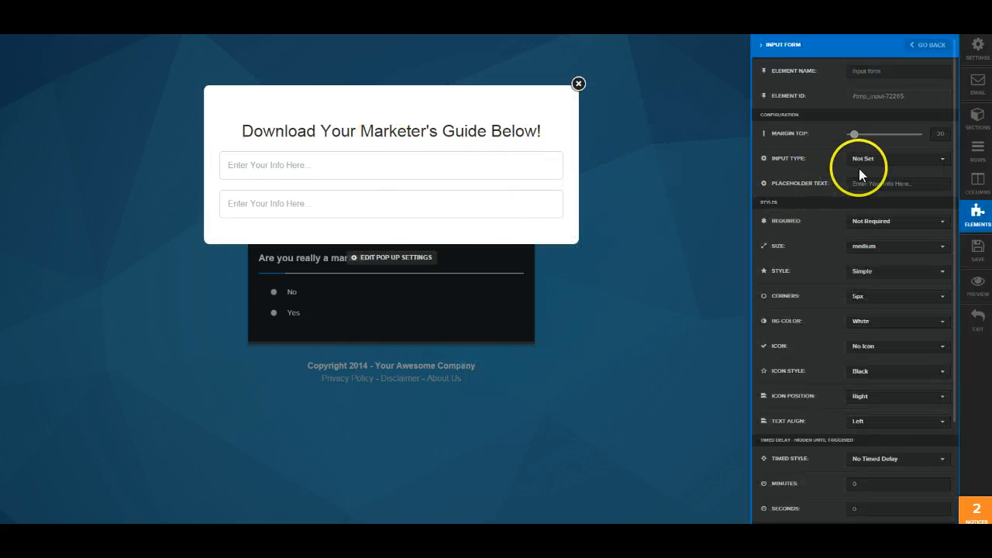
left_click(896, 158)
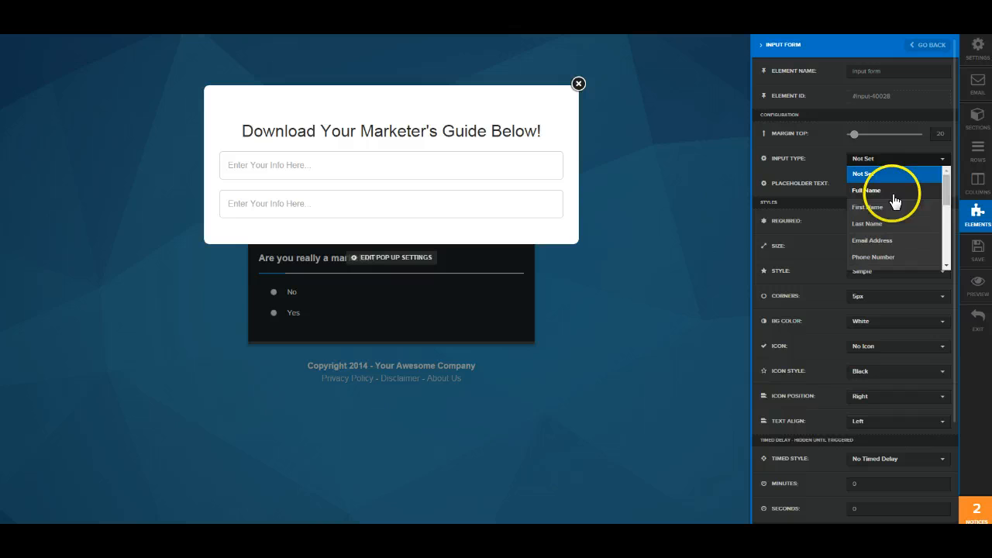
left_click(870, 240)
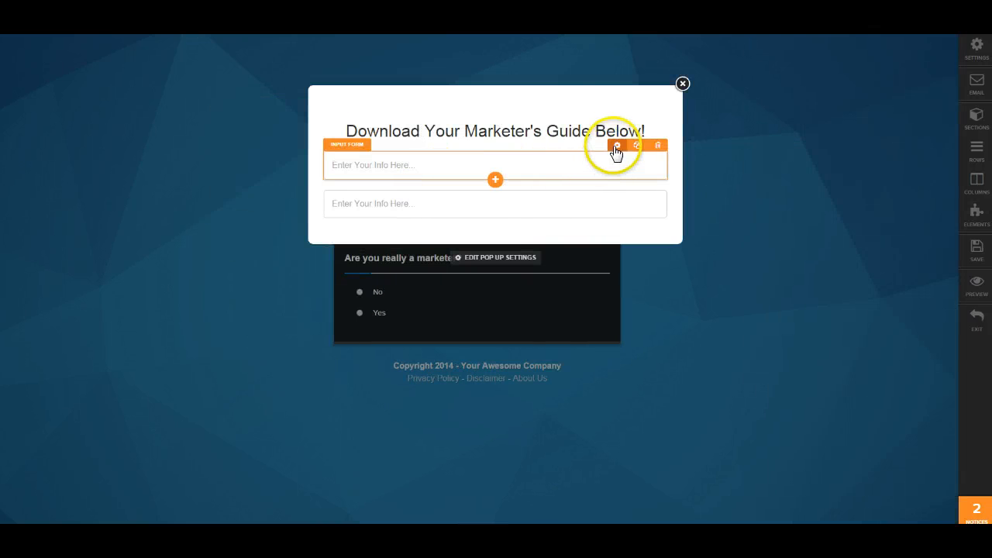
left_click(615, 145)
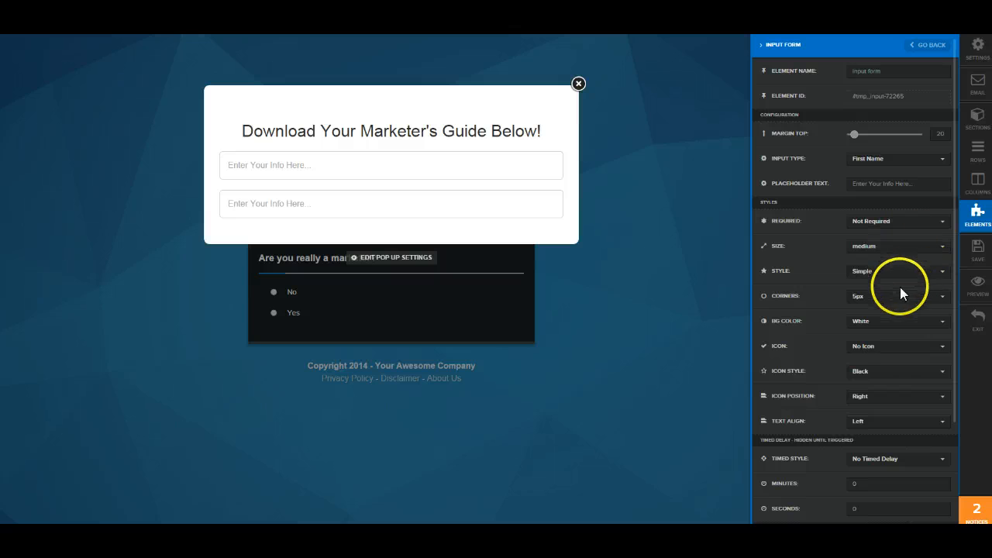
- Give the first-name field the Big Border style and a Name Icon
left_click(897, 270)
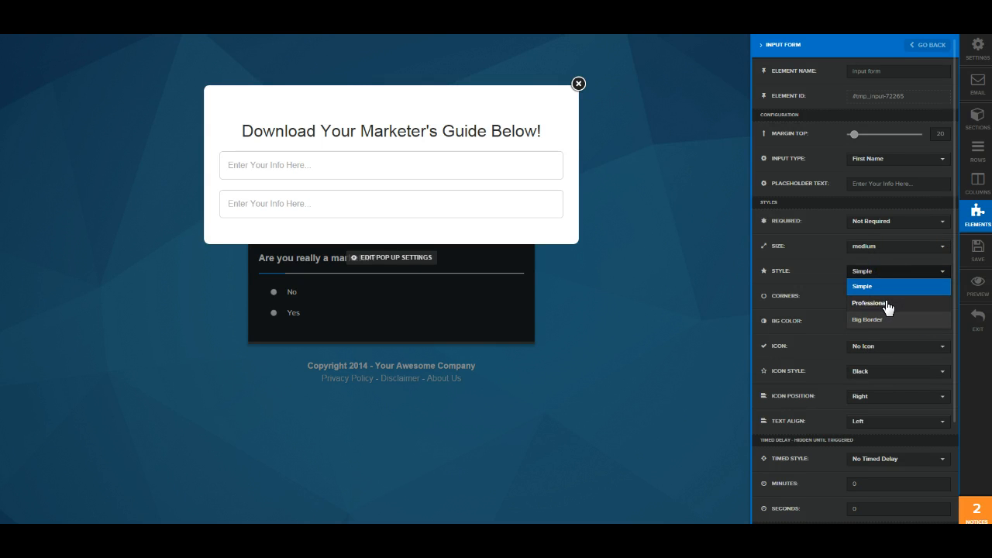
left_click(866, 319)
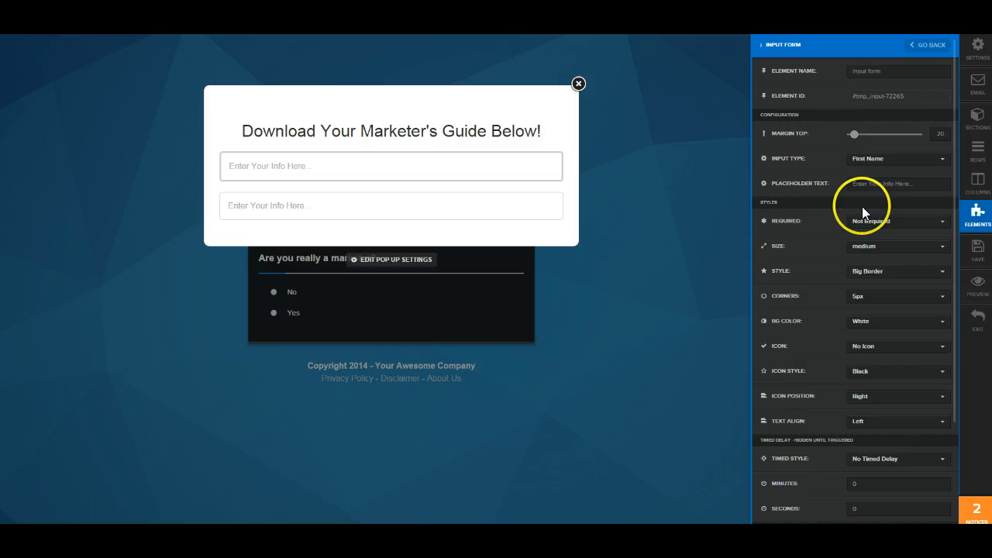
left_click(898, 269)
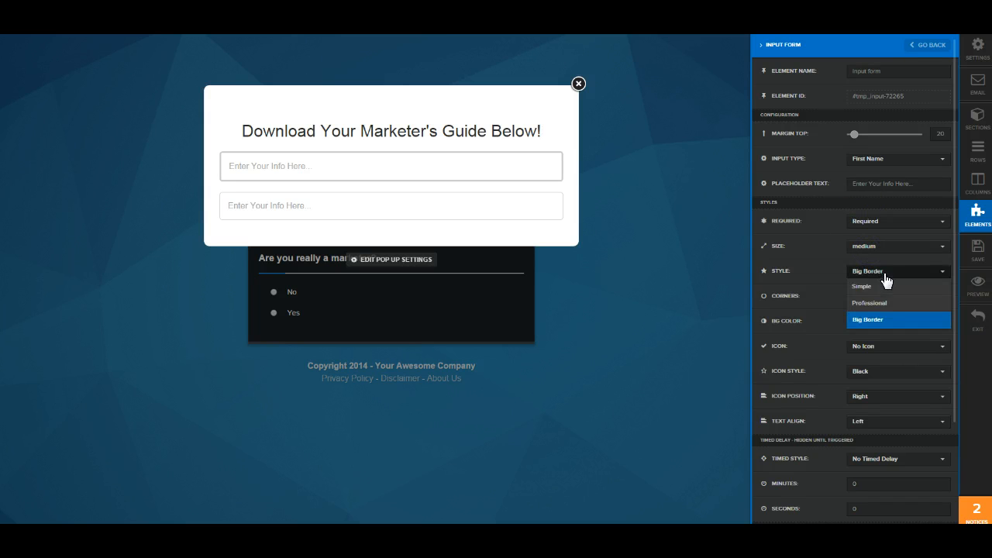
left_click(897, 346)
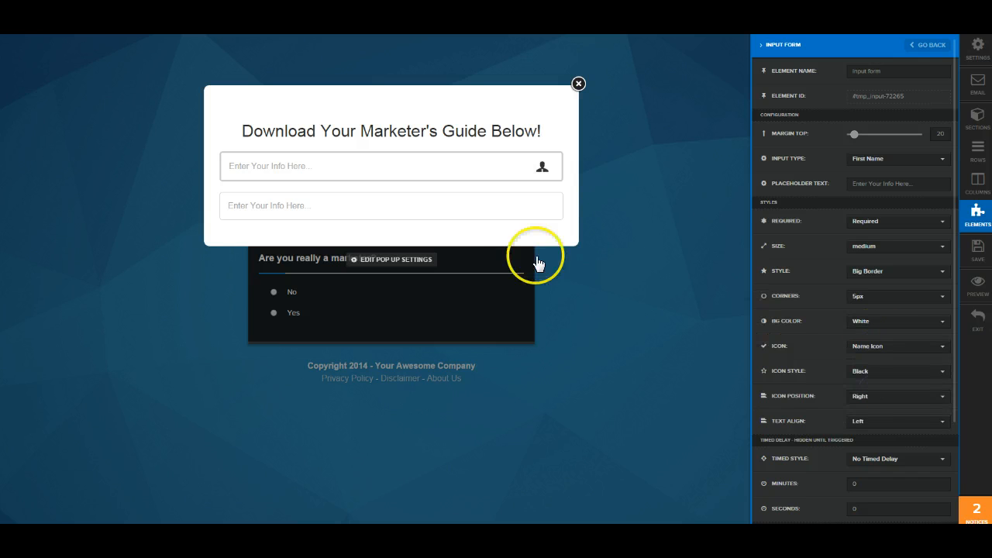
mouse_move(887, 426)
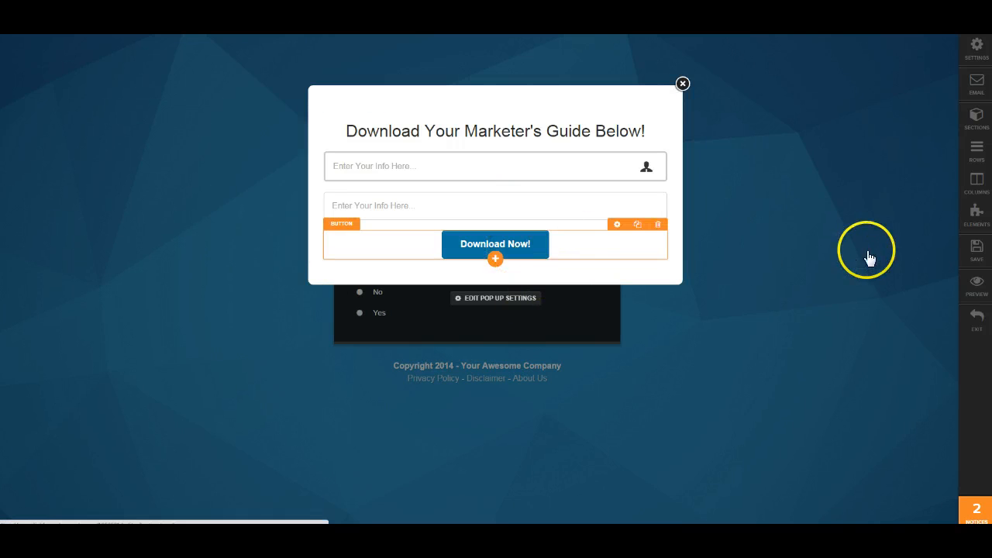
- Make the Download Now! button Large and Full Width
left_click(616, 223)
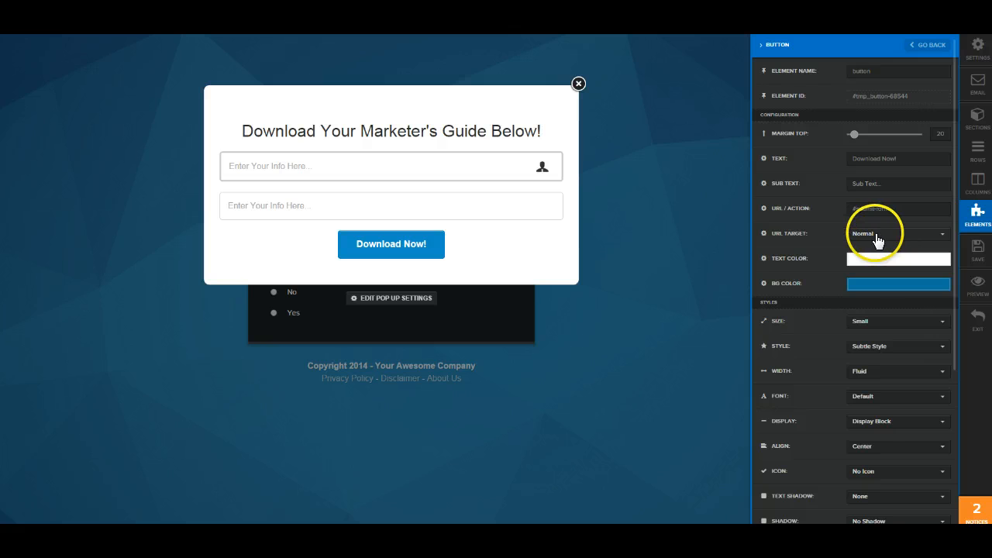
left_click(897, 321)
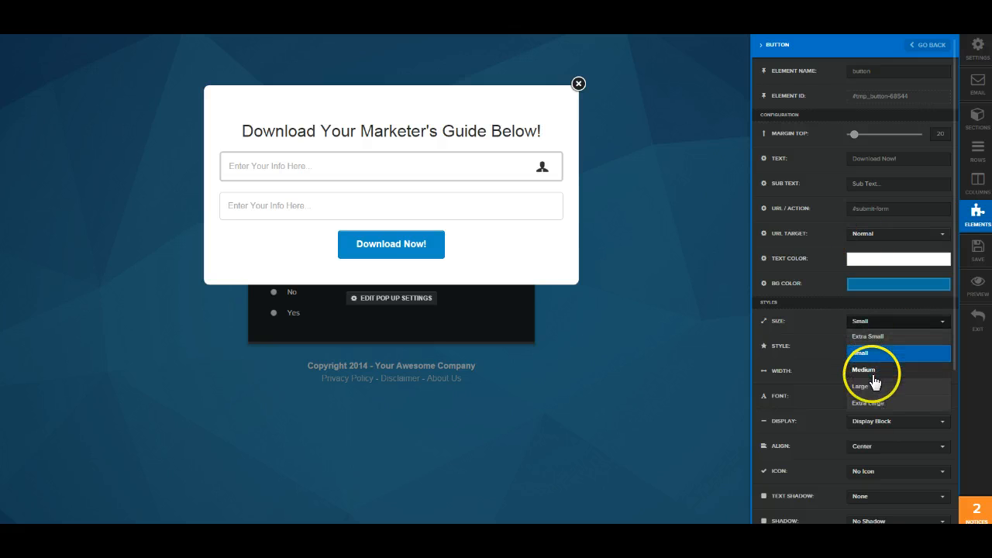
left_click(861, 388)
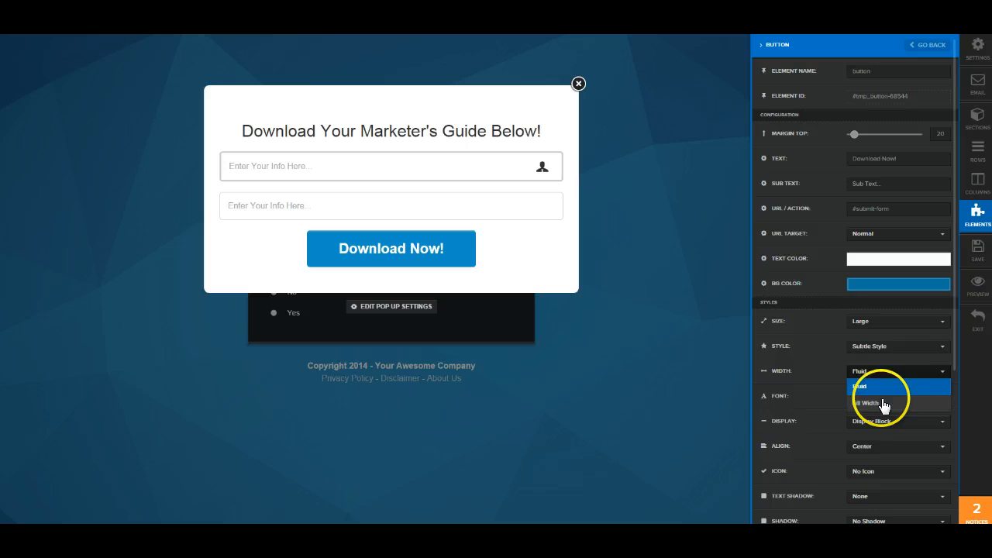
left_click(880, 403)
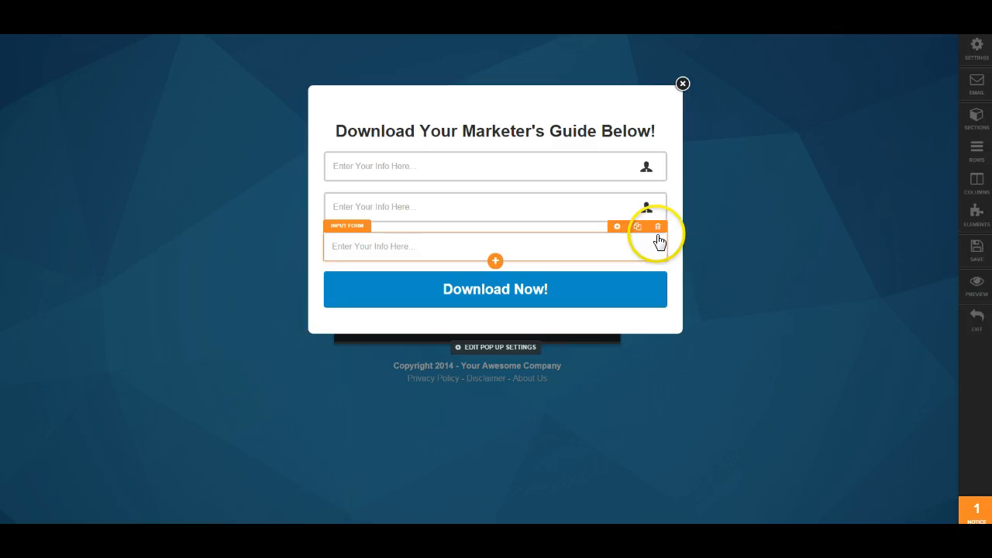
- Turn the second field into an Email Address input with an Email Icon
left_click(657, 226)
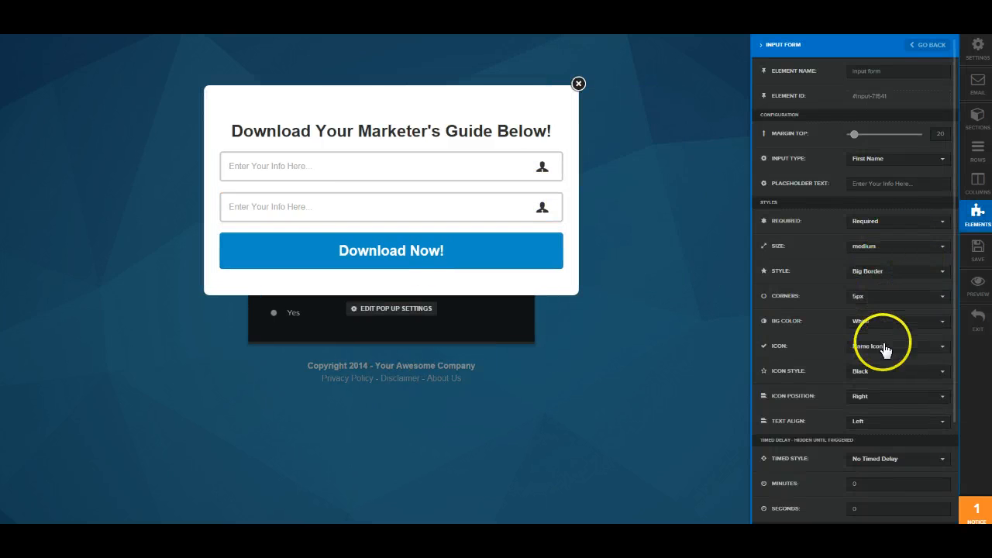
left_click(896, 346)
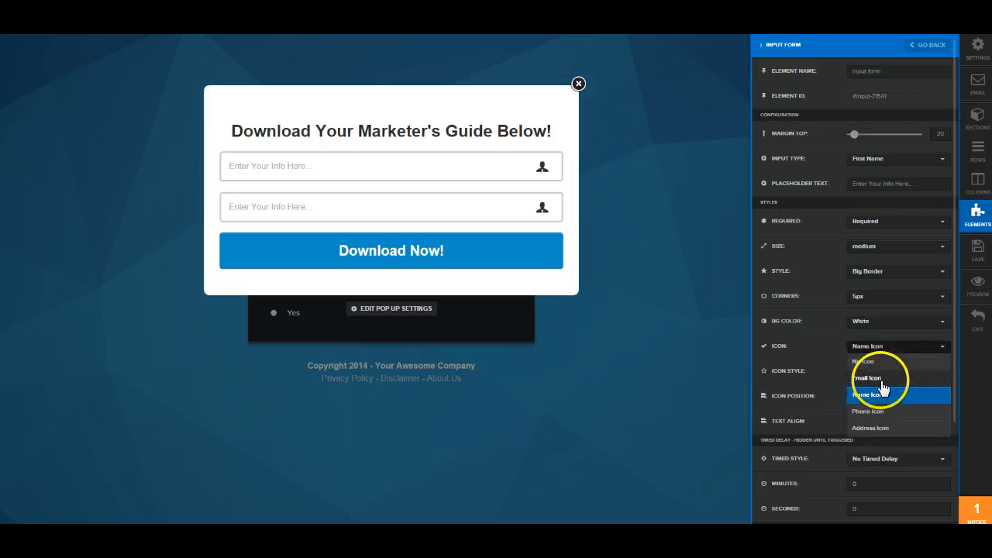
left_click(880, 378)
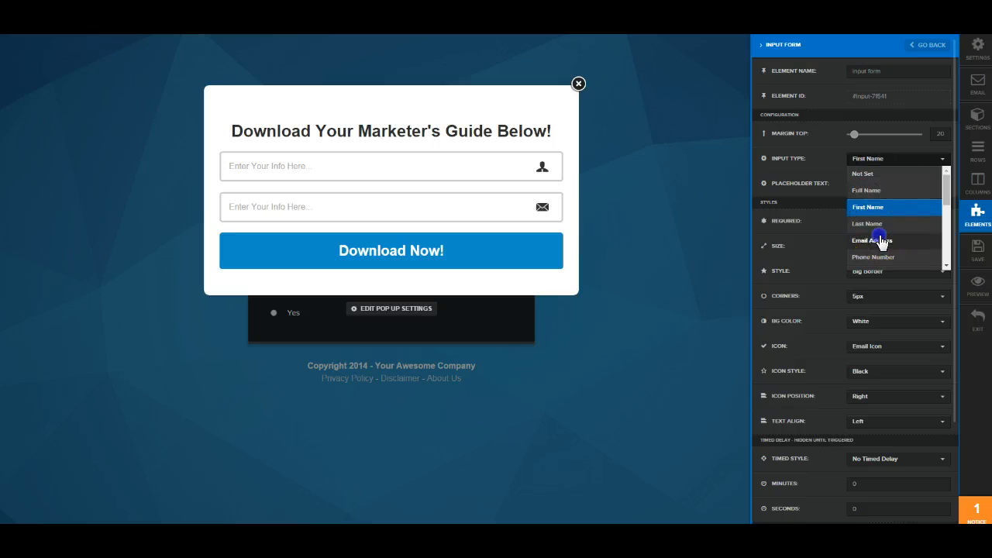
left_click(870, 240)
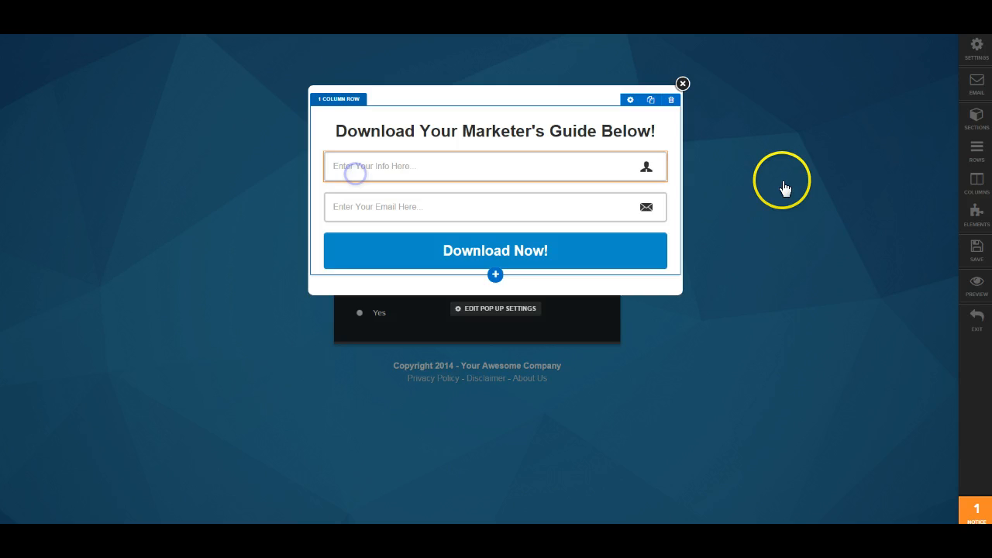
left_click(496, 166)
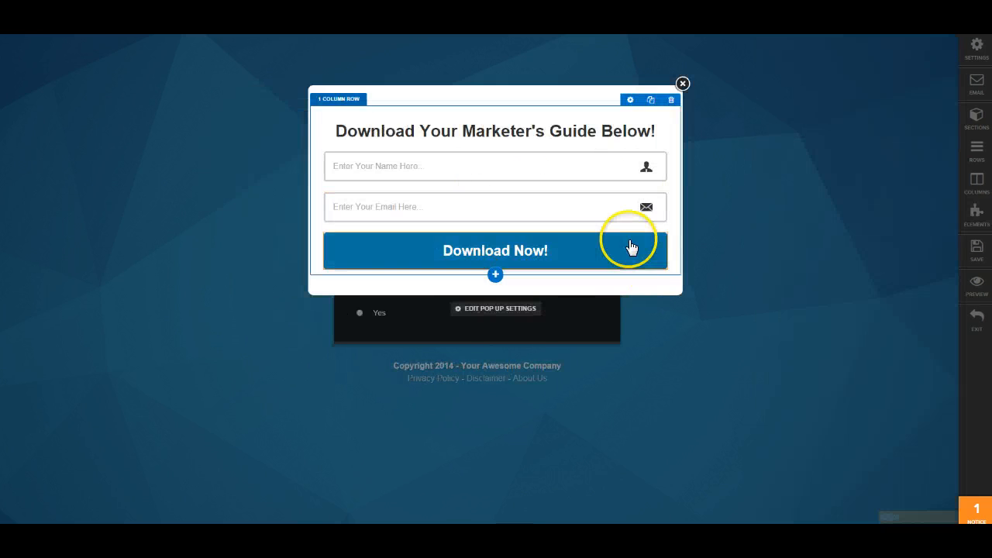
- Look at the page's email integration settings and its settings list
left_click(976, 84)
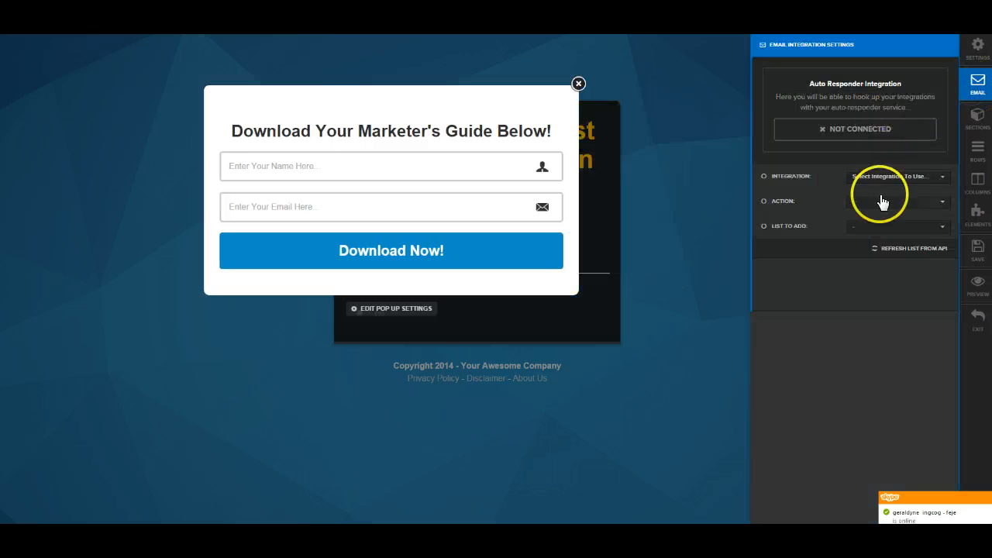
mouse_move(874, 285)
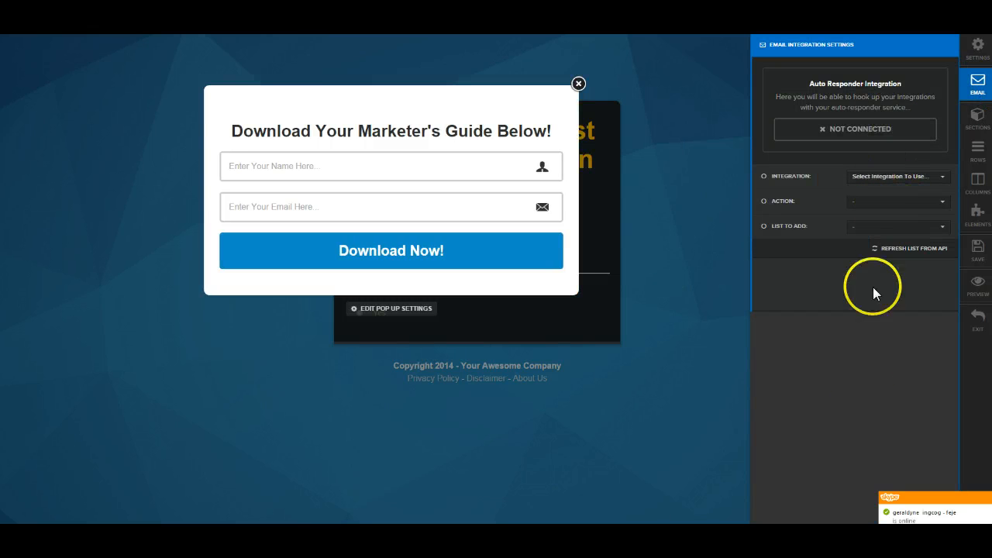
mouse_move(858, 198)
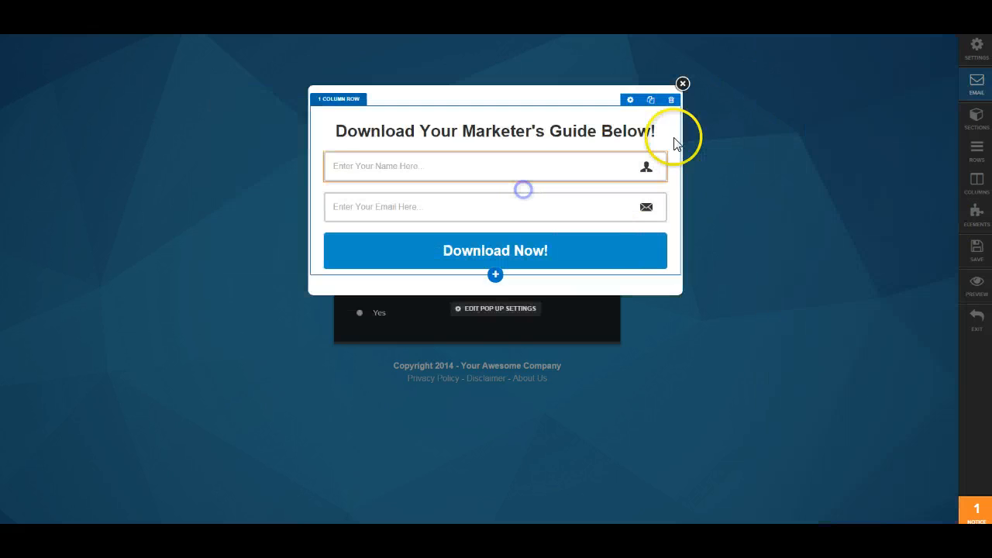
left_click(976, 50)
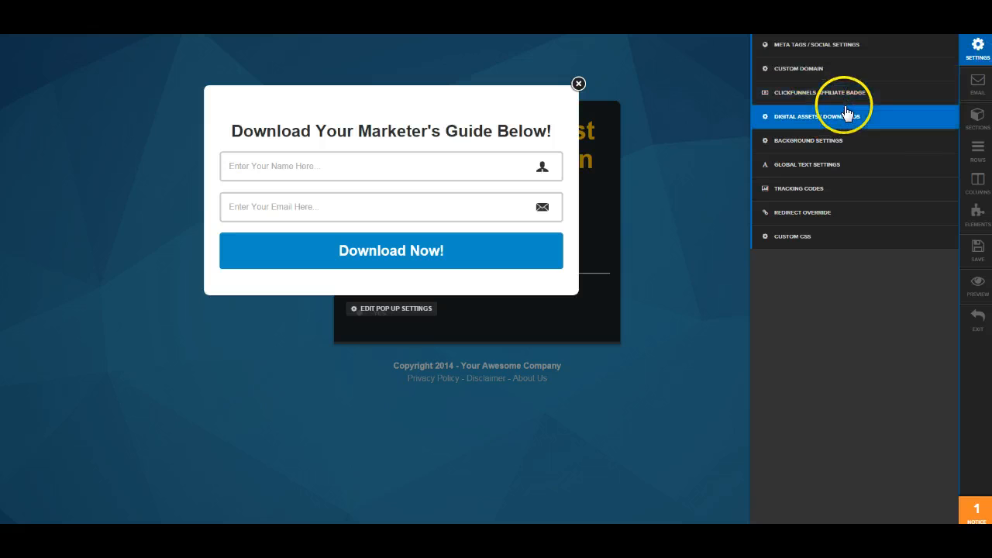
left_click(818, 116)
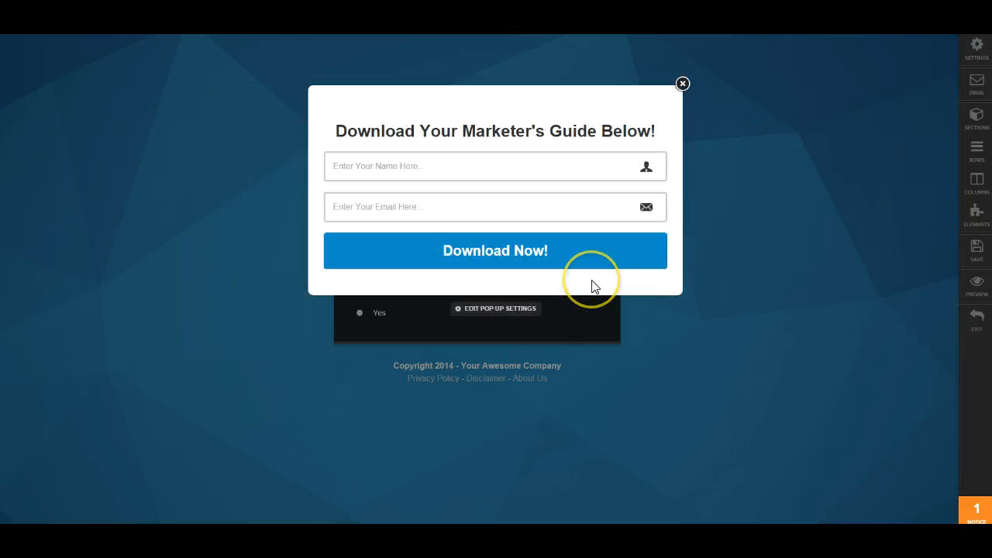
mouse_move(607, 282)
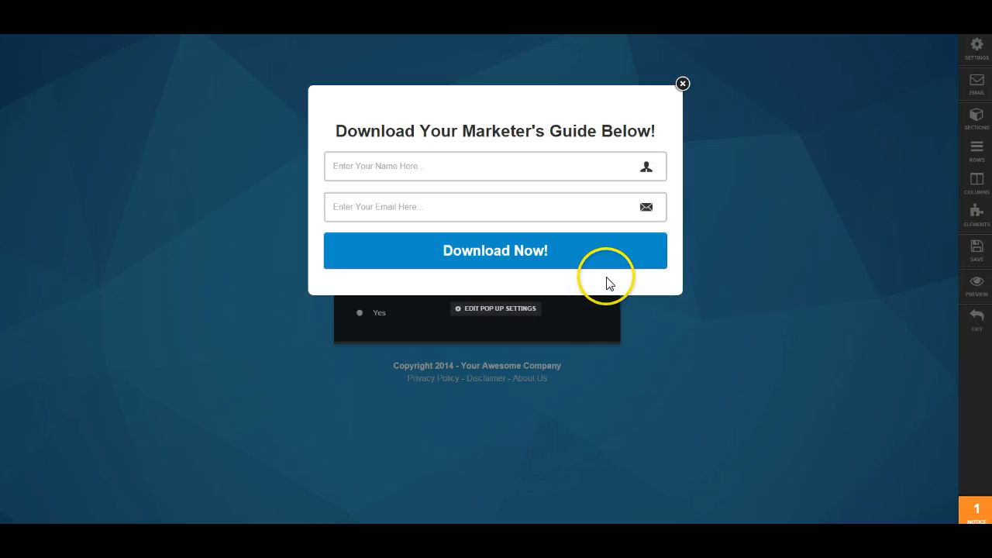
mouse_move(682, 84)
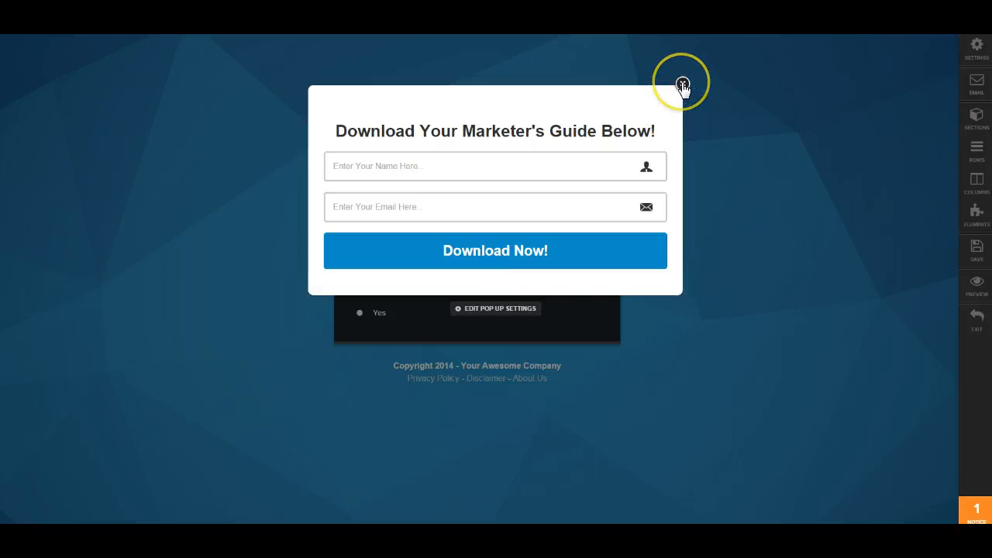
mouse_move(772, 298)
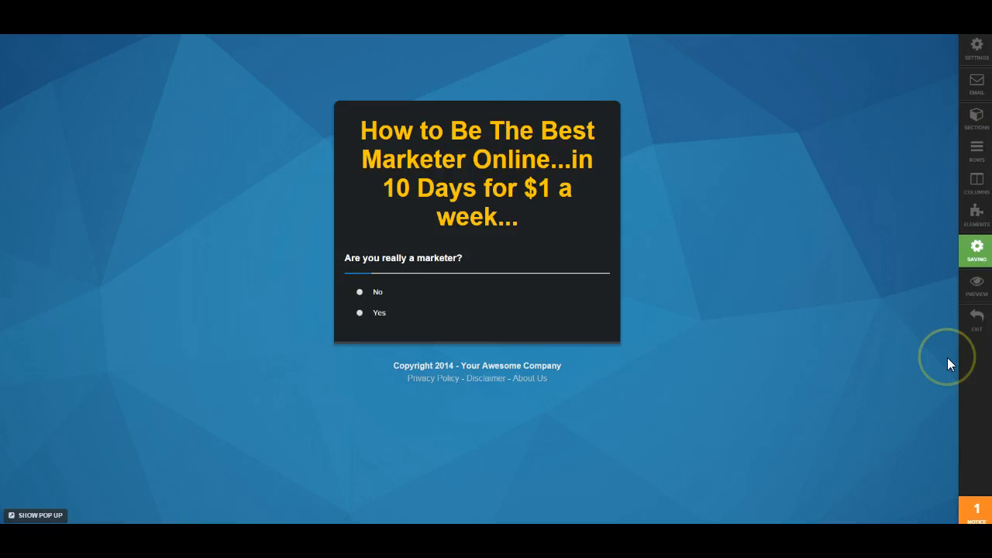
mouse_move(976, 282)
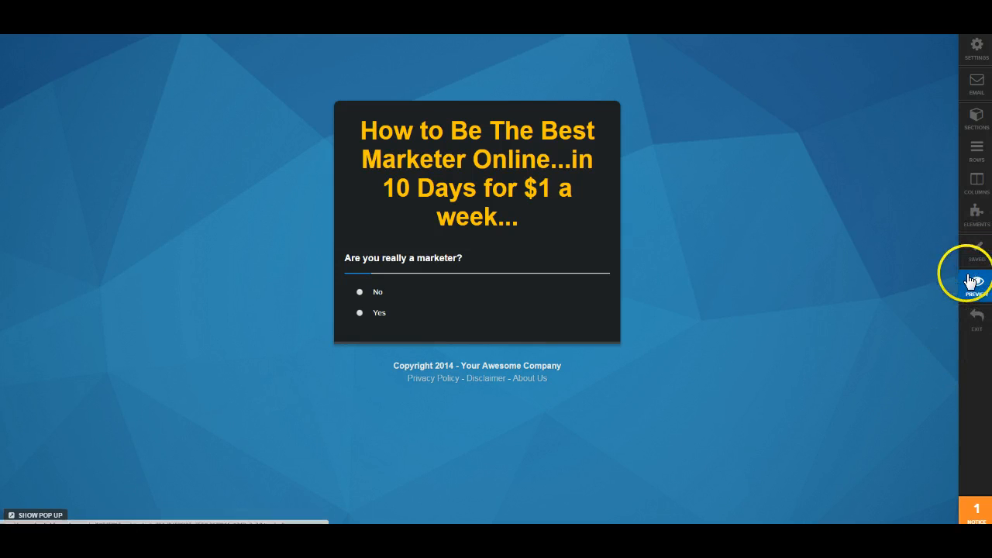
- Preview the survey page, answer it to trigger the pop-up, and submit a test name and email via Download Now
left_click(976, 279)
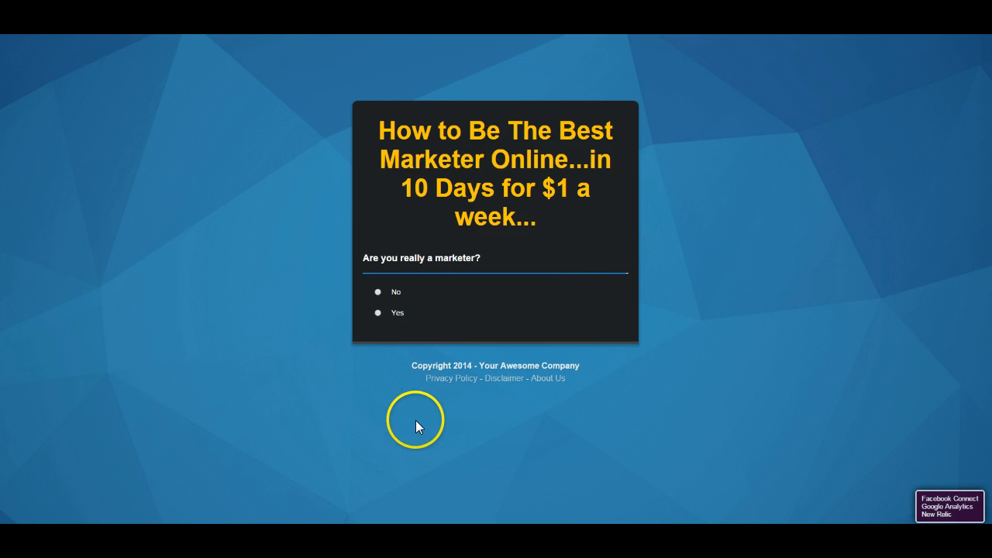
left_click(397, 313)
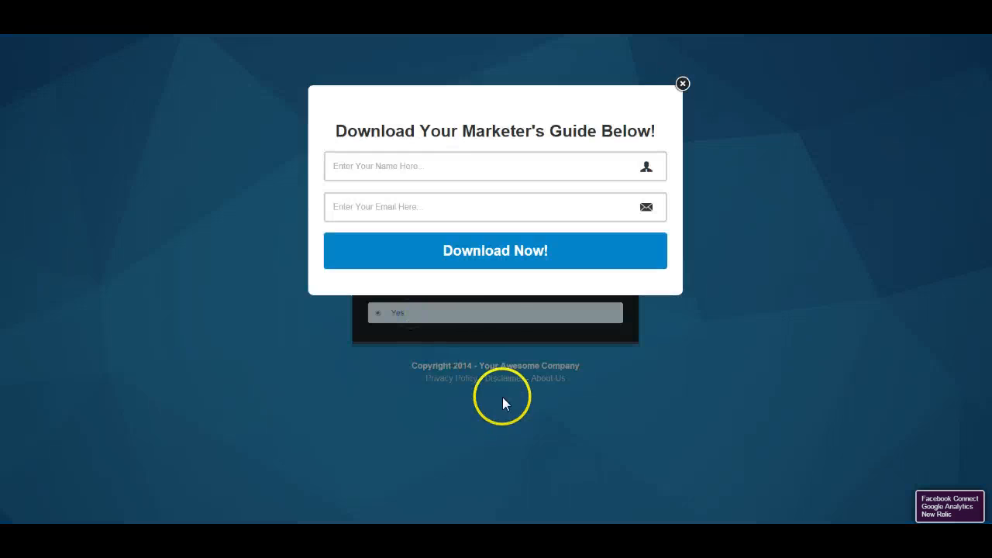
left_click(494, 166)
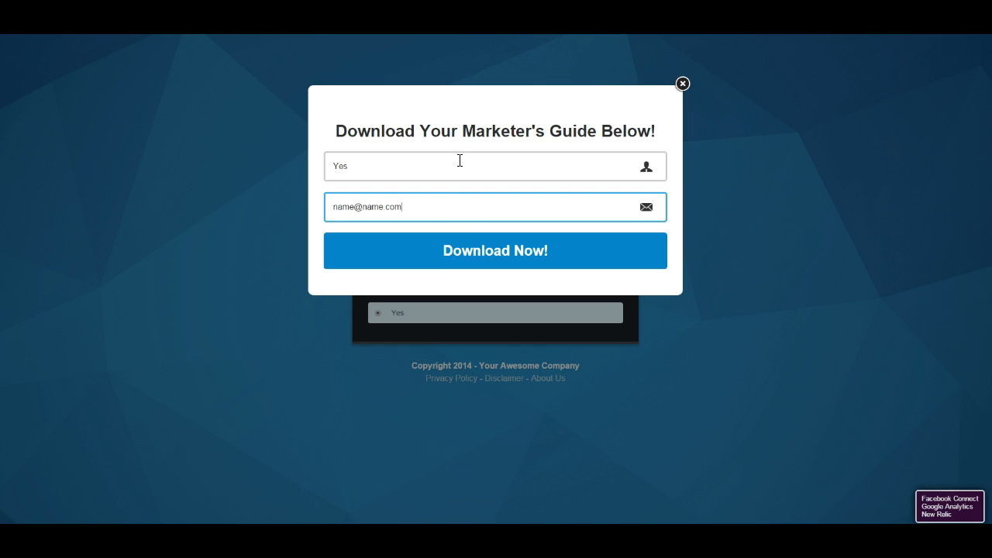
left_click(494, 251)
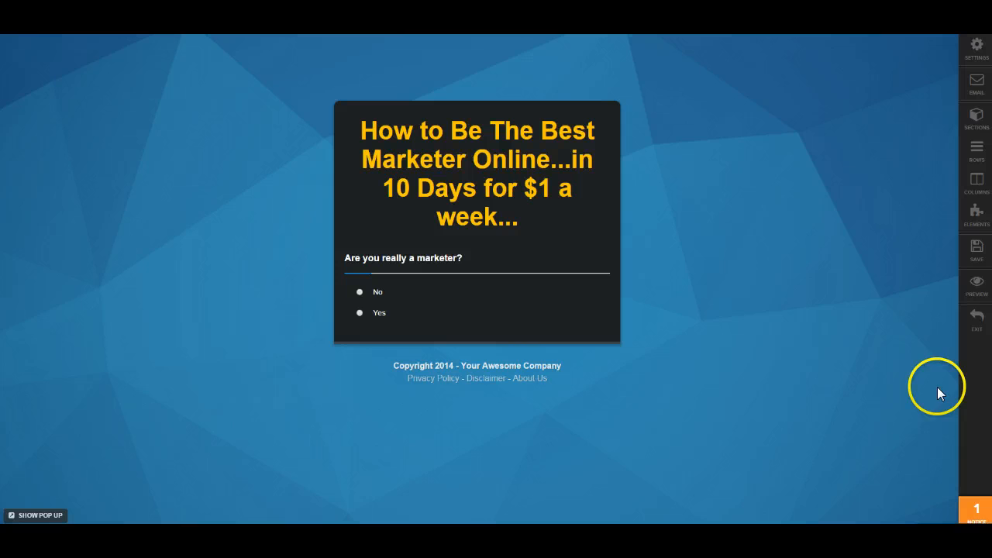
mouse_move(732, 331)
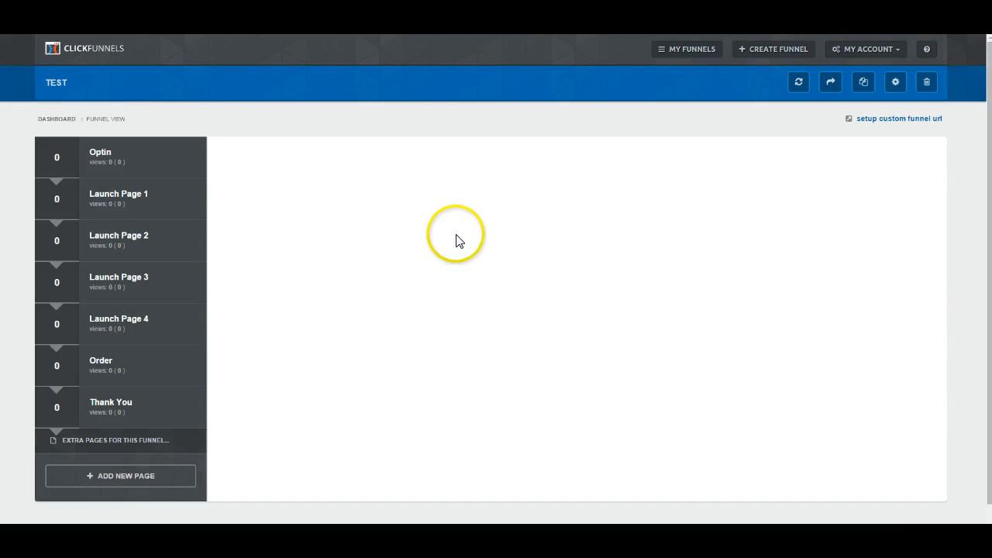
- Delete the earlier test contact from the Optin page's leads list and confirm
left_click(100, 157)
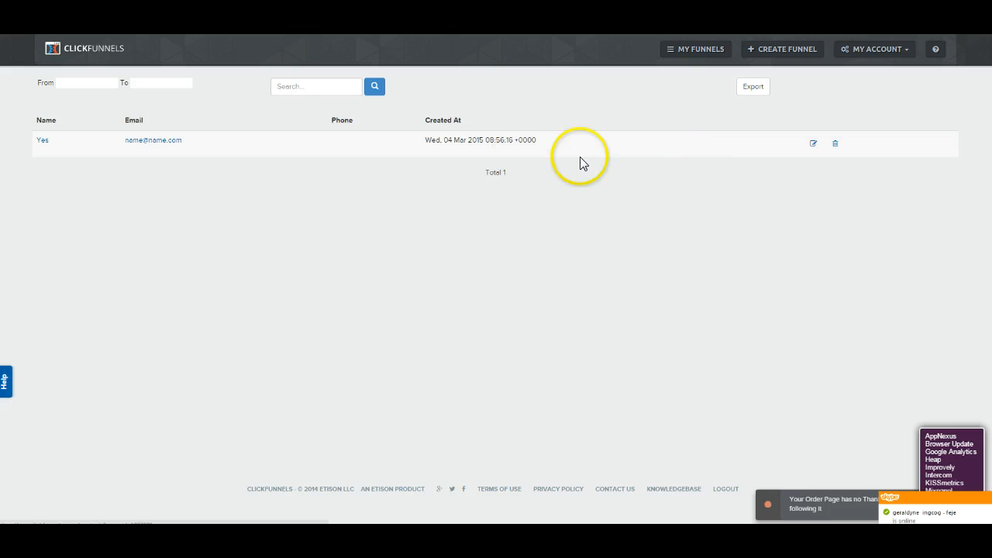
left_click(834, 143)
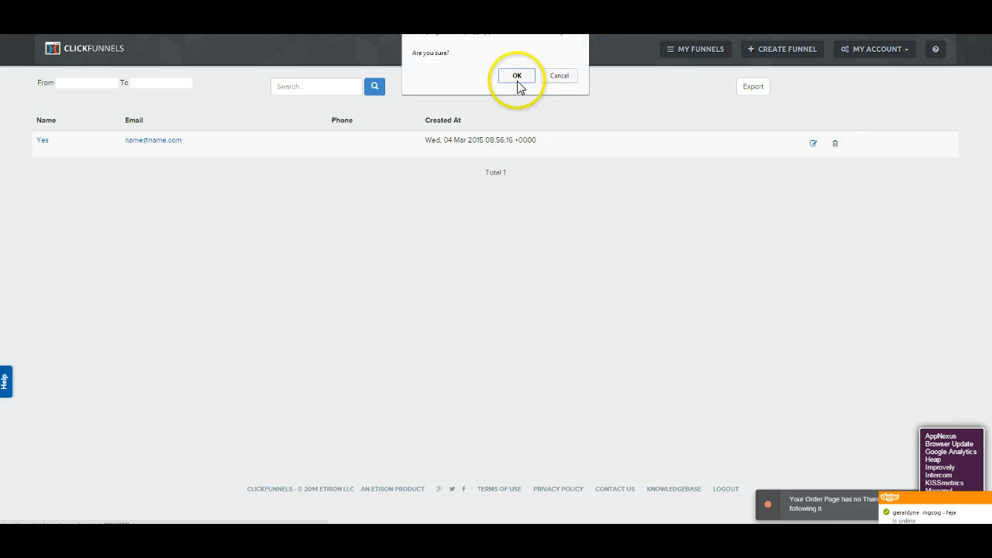
left_click(516, 74)
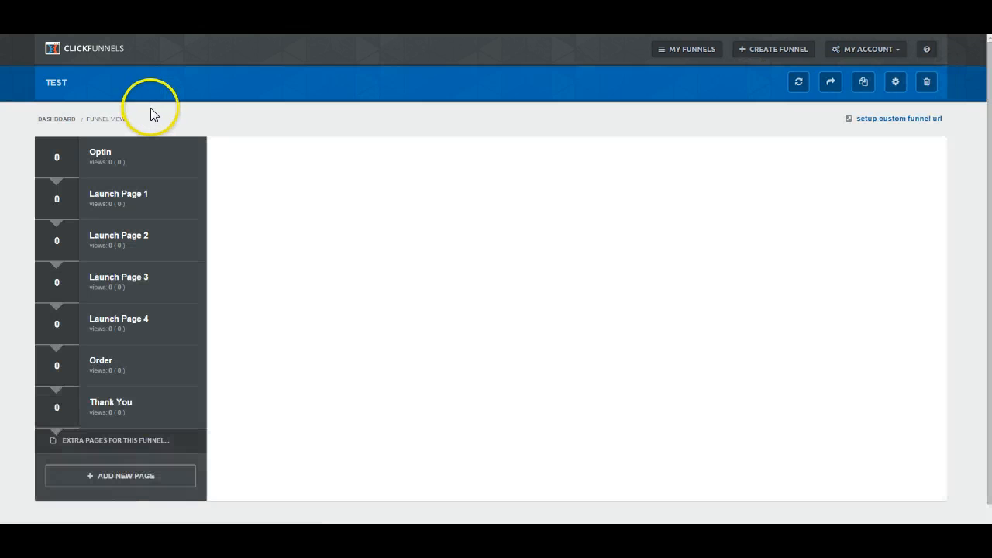
mouse_move(220, 186)
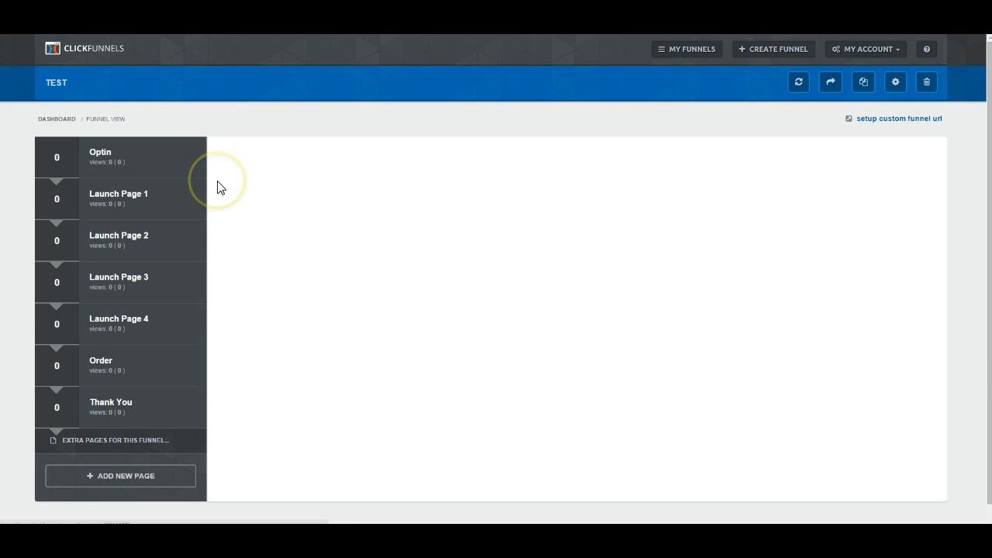
- Resubmit the pop-up form and reopen the leads list showing the fresh test lead
left_click(100, 157)
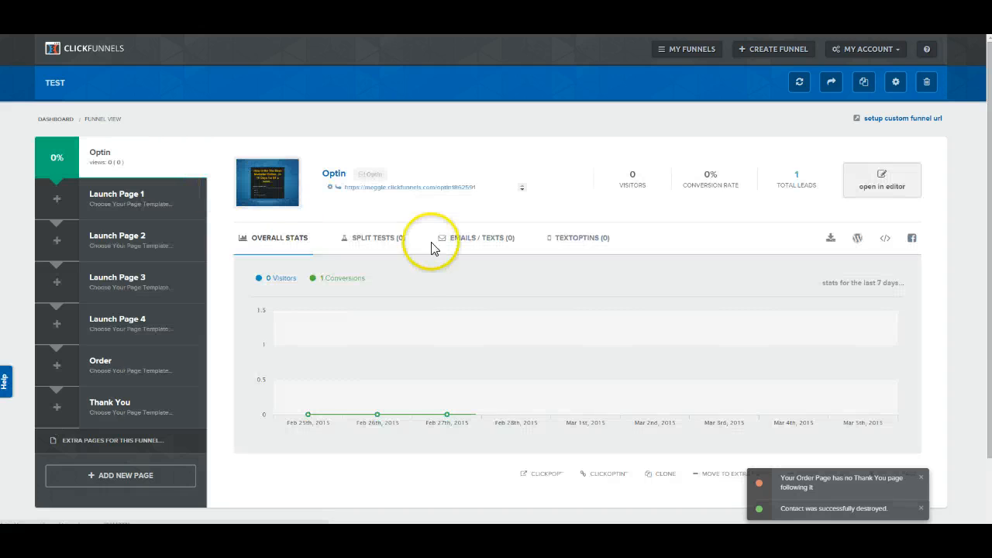
mouse_move(793, 180)
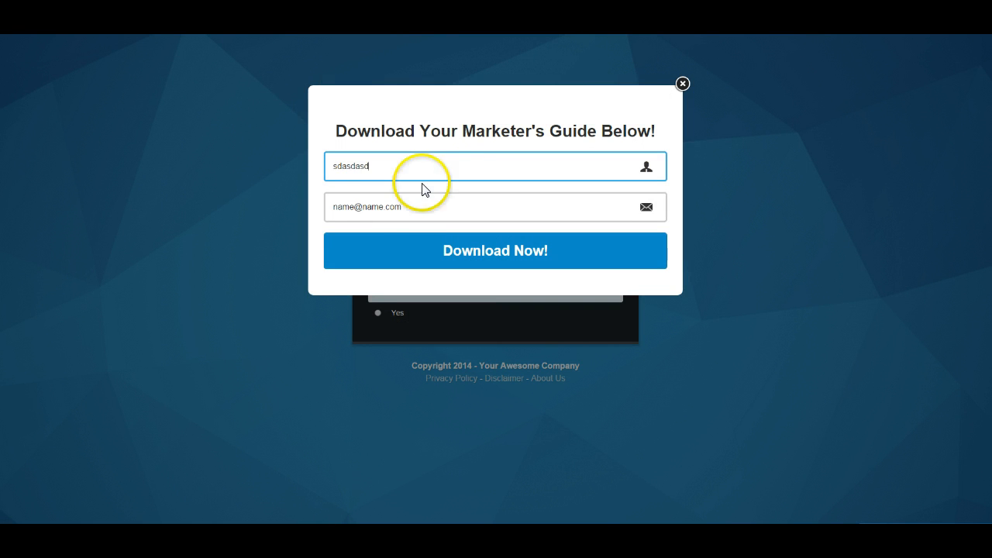
left_click(682, 83)
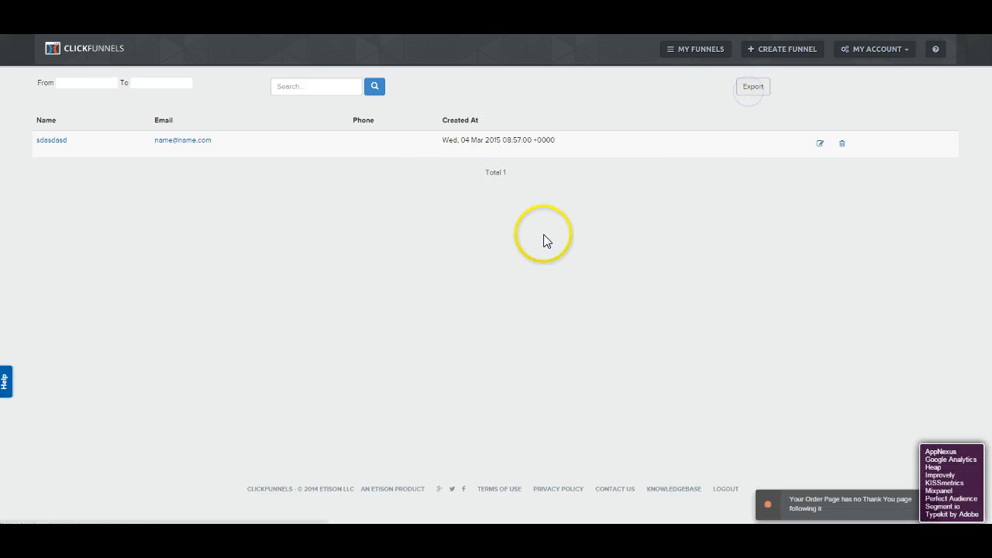
- Export the captured leads so a CSV download is generated
left_click(753, 87)
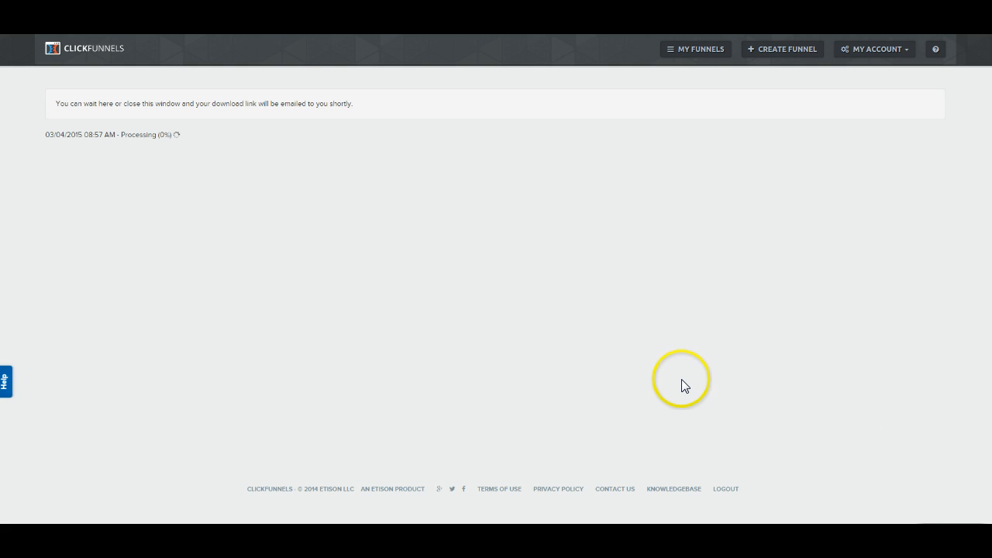
mouse_move(677, 385)
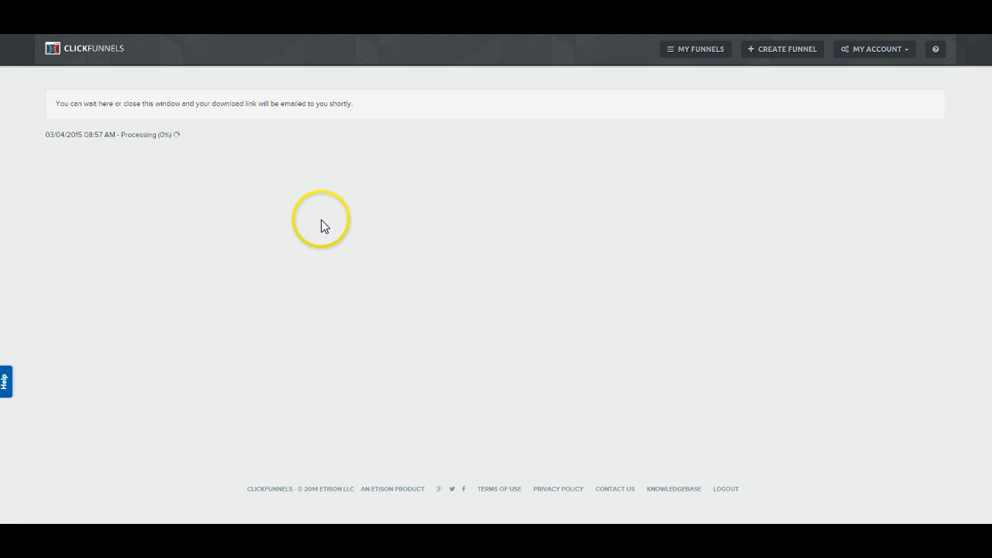
mouse_move(133, 75)
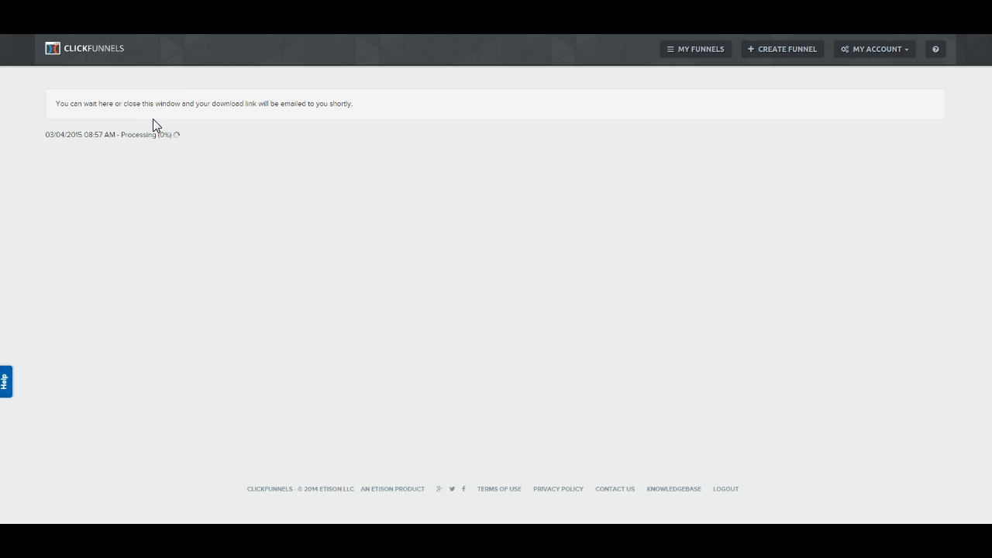
mouse_move(589, 256)
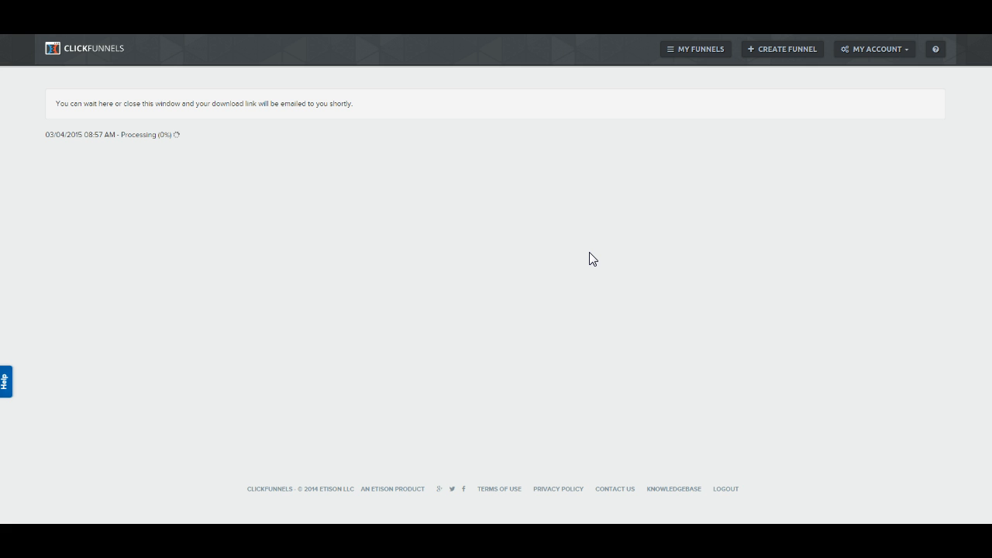
mouse_move(45, 142)
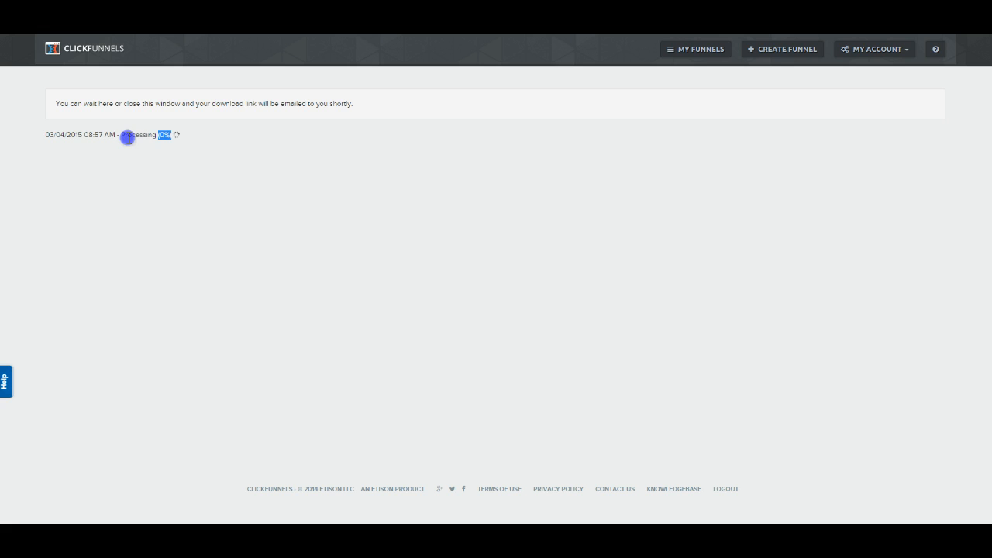
mouse_move(166, 463)
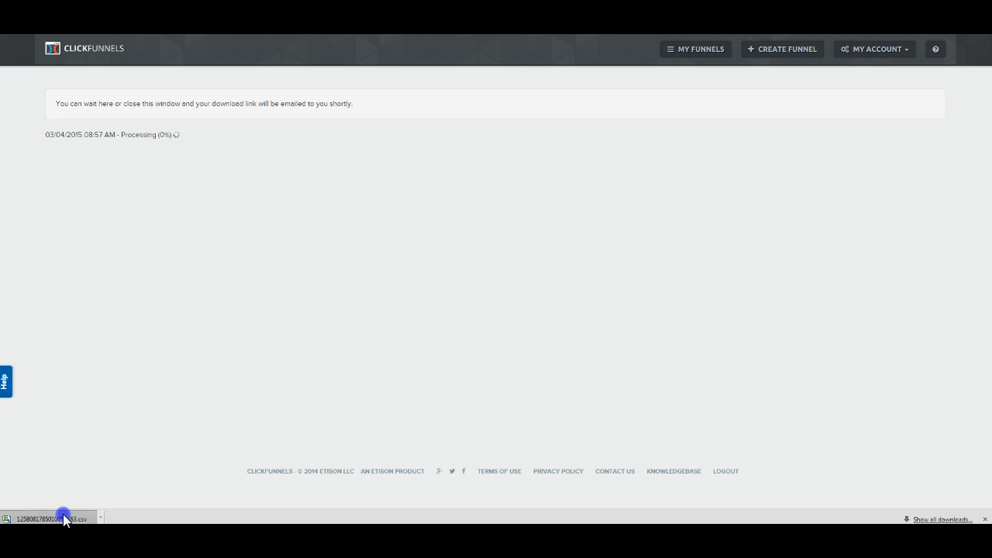
- Open the exported leads CSV in Excel and inspect the test lead's name, email and additional_info survey data
left_click(50, 517)
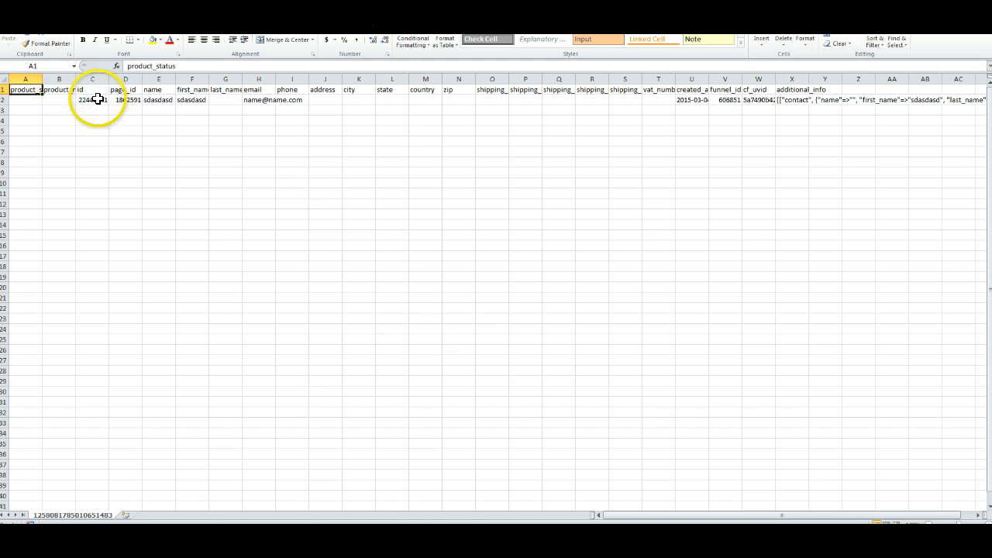
left_click(192, 99)
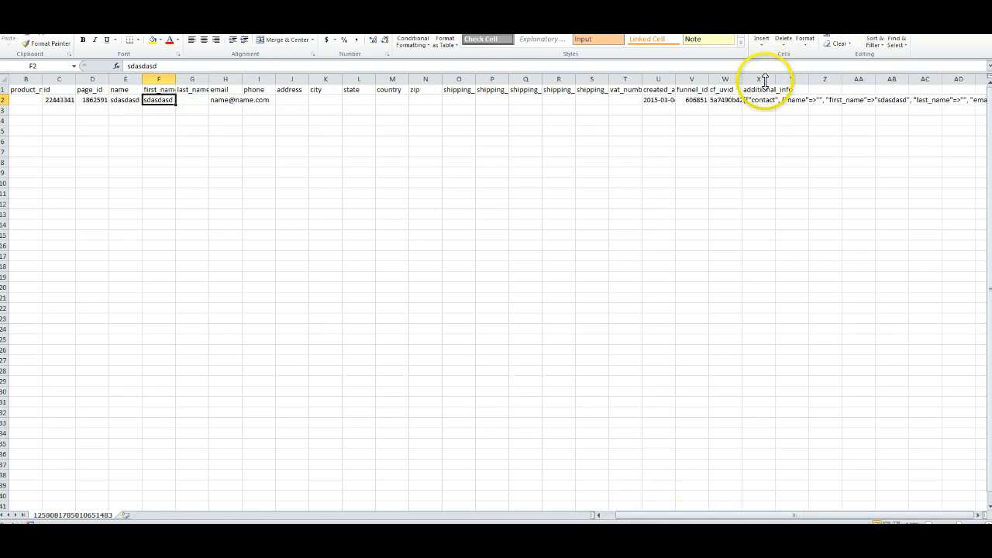
left_click(758, 99)
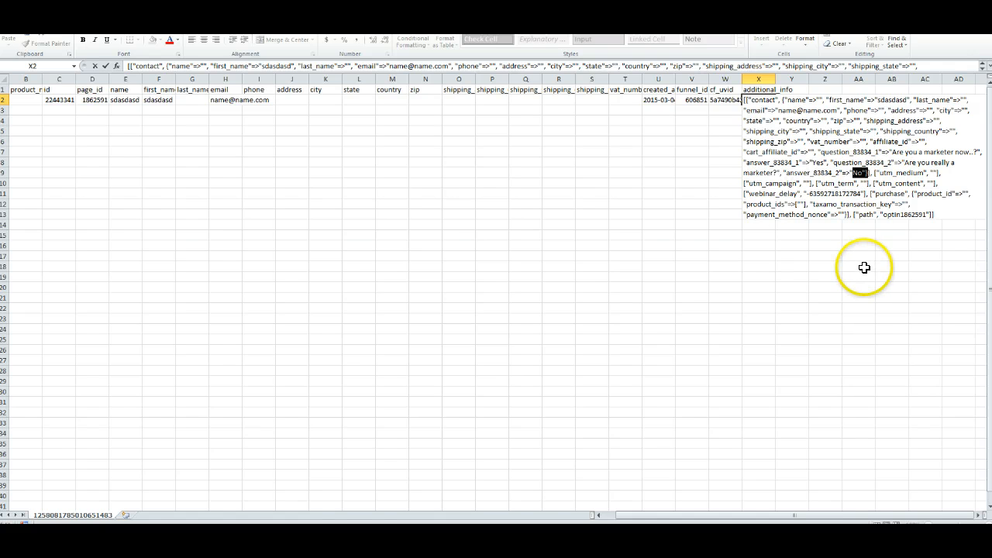
left_click(691, 287)
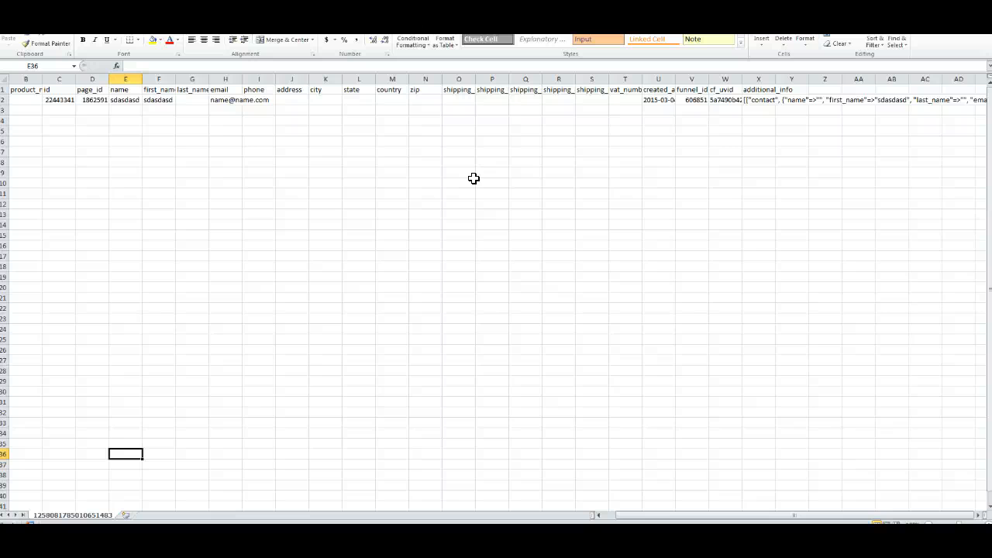
scroll("down", 3)
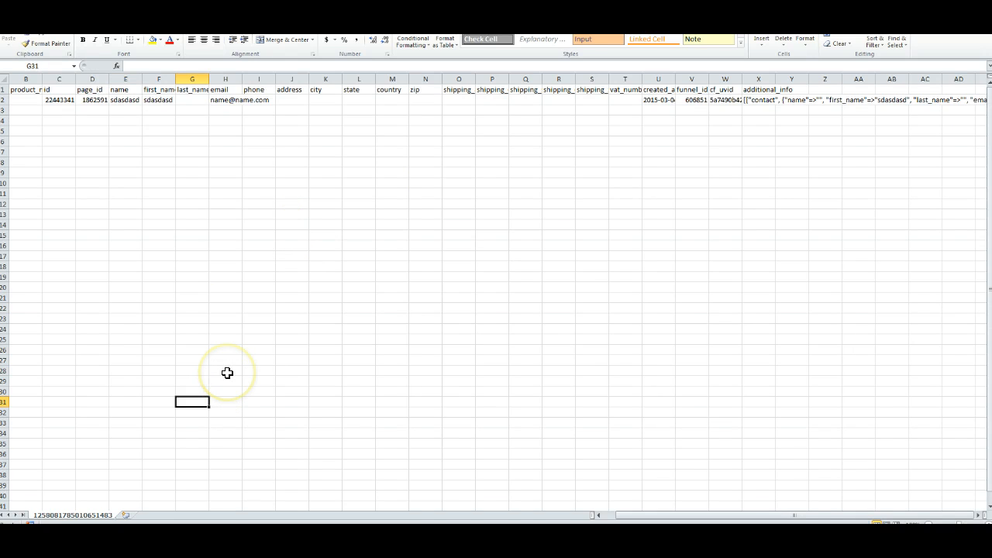
mouse_move(226, 372)
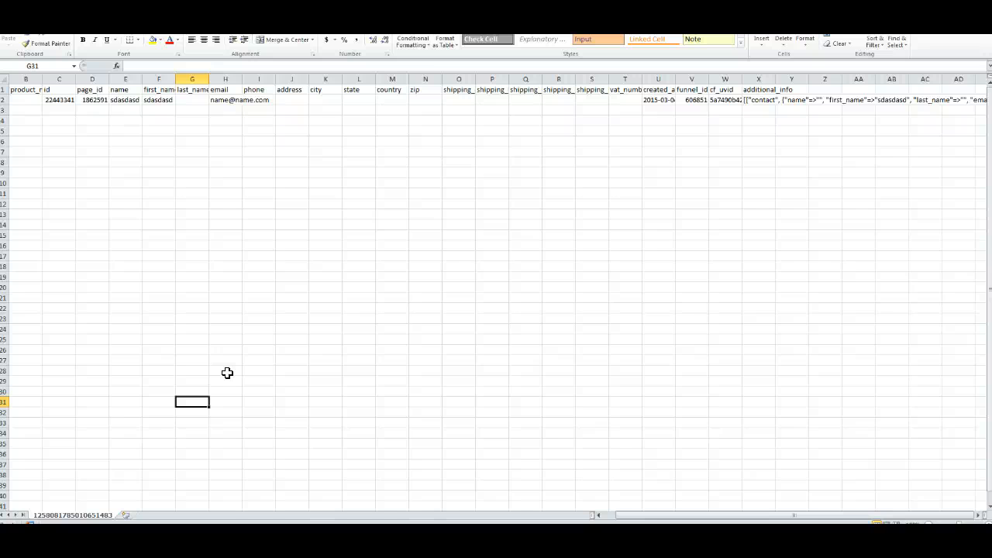
mouse_move(357, 351)
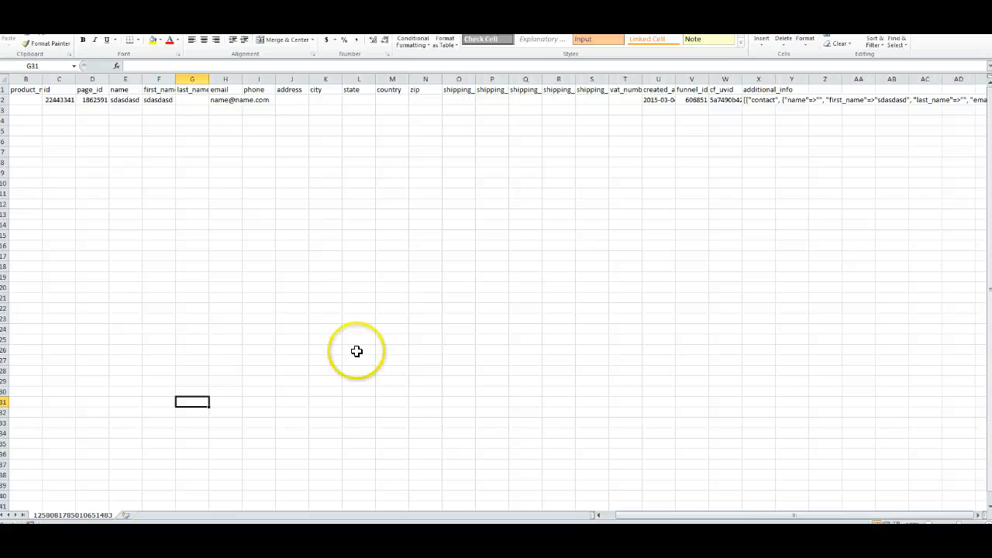
mouse_move(446, 400)
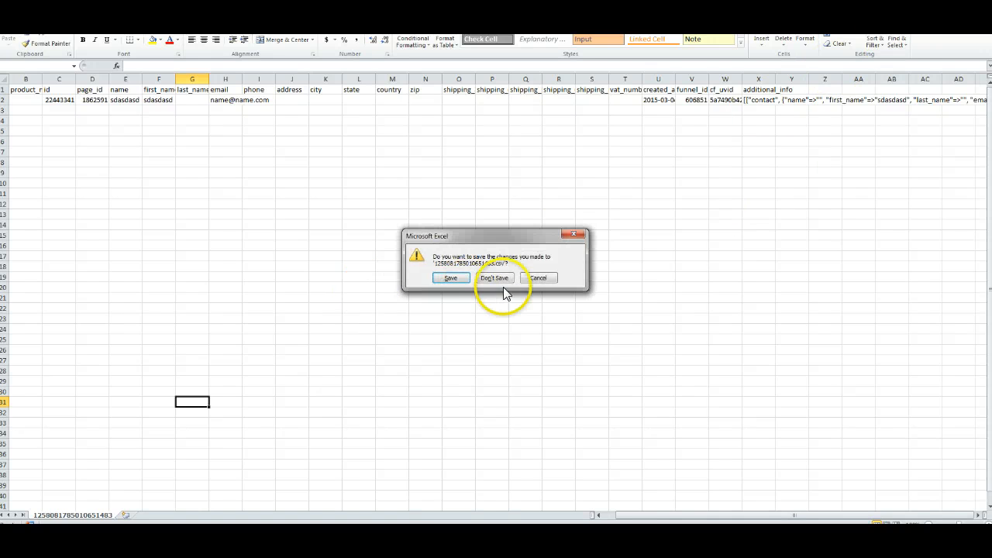
- Close the spreadsheet without saving and return to the ClickFunnels export page
left_click(494, 278)
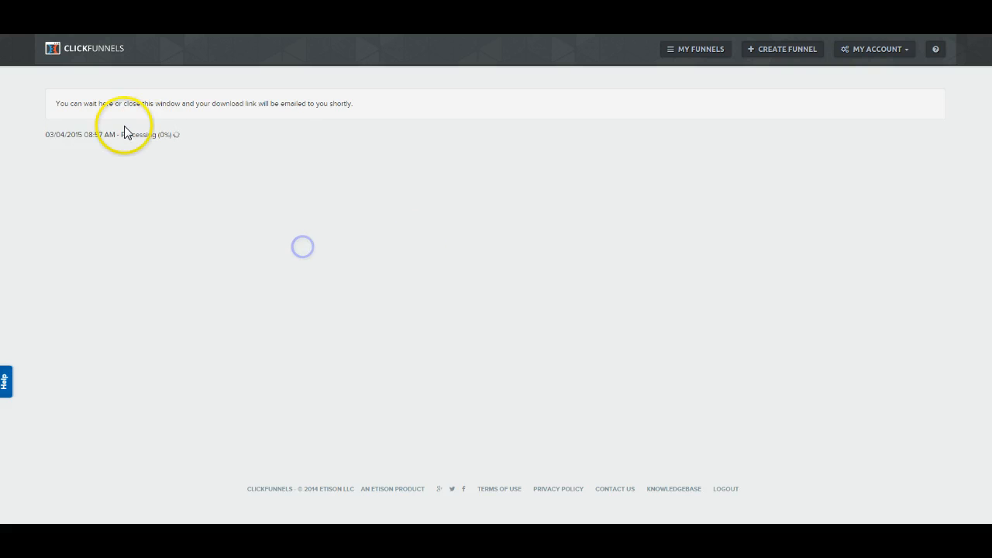
mouse_move(705, 62)
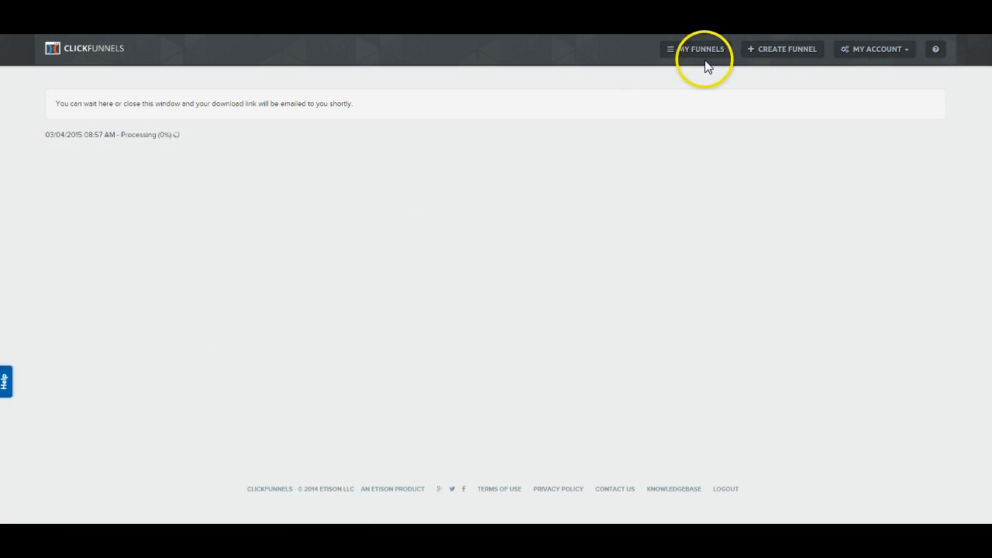